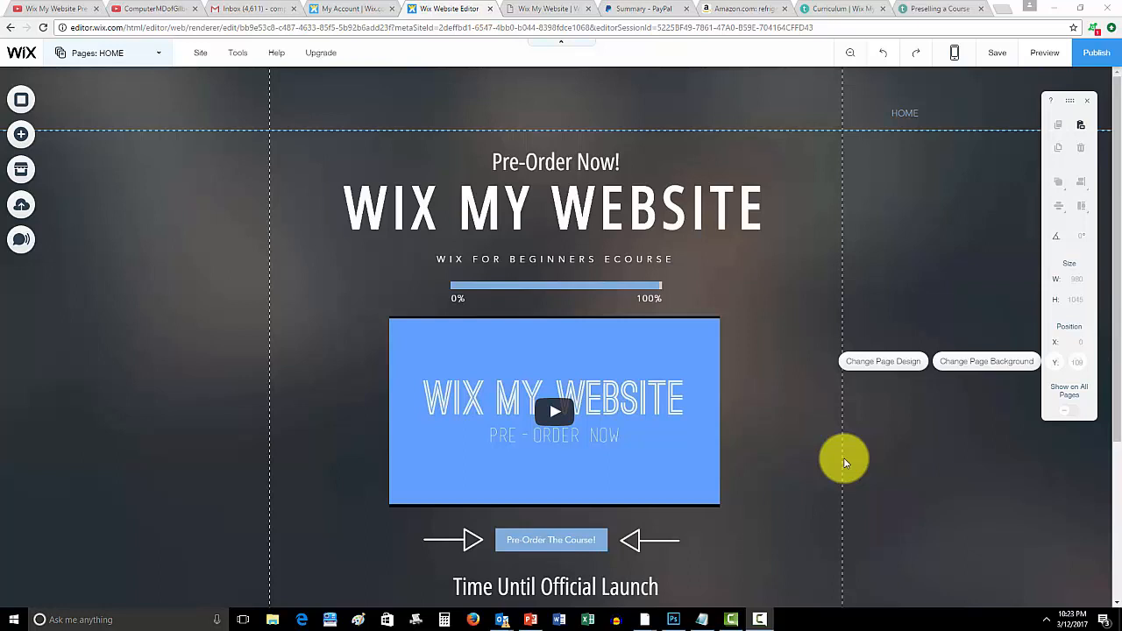
mouse_move(583, 154)
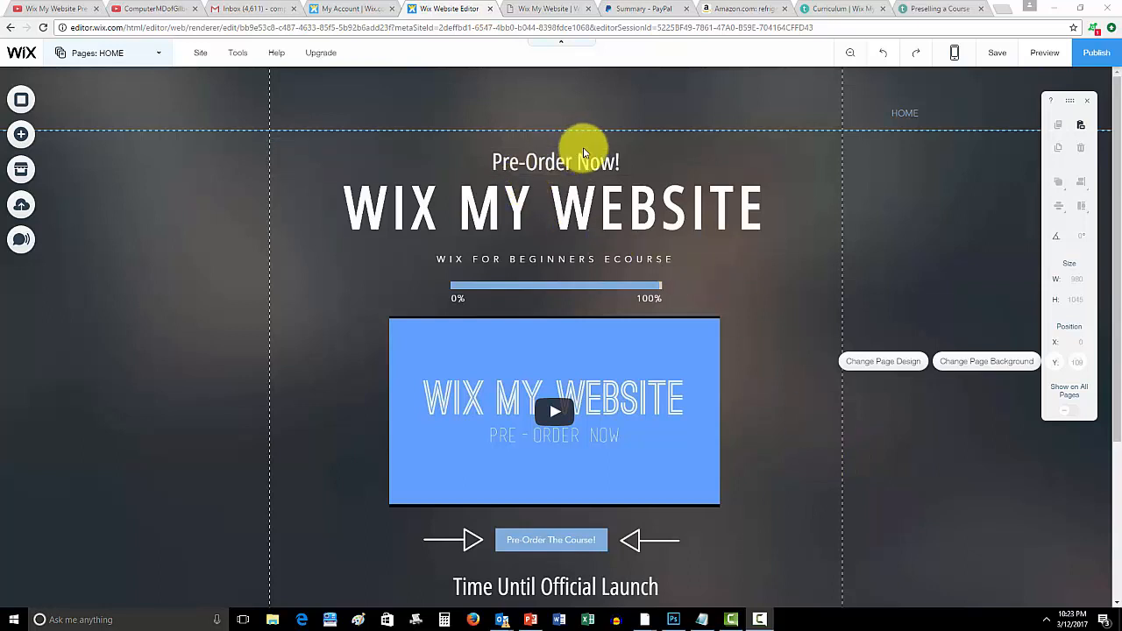
mouse_move(723, 342)
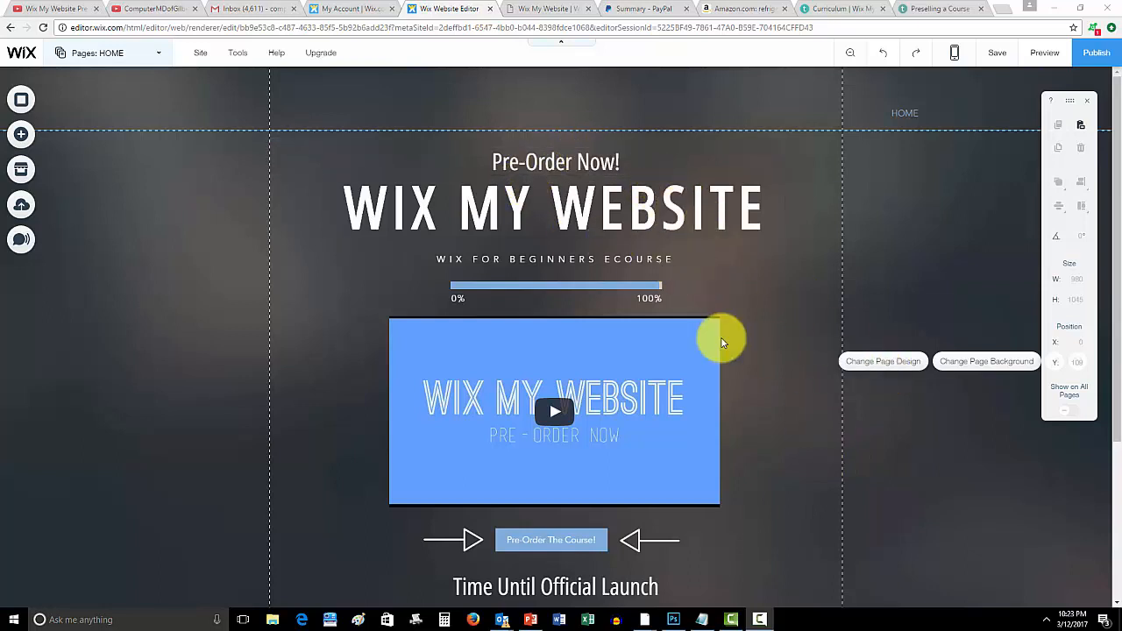
mouse_move(761, 319)
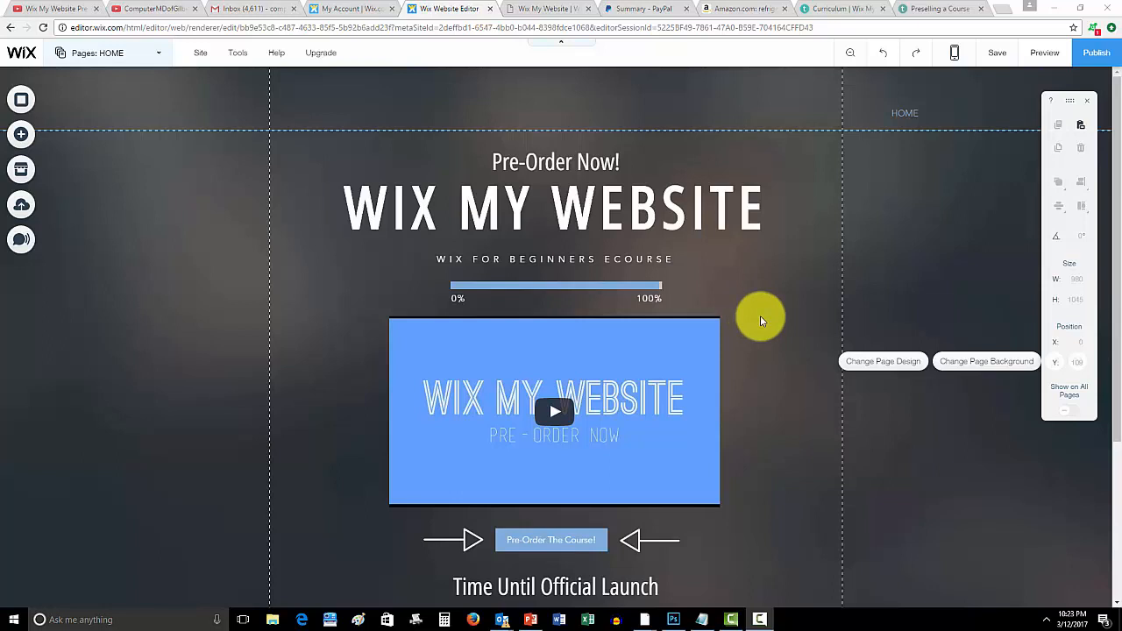
mouse_move(751, 309)
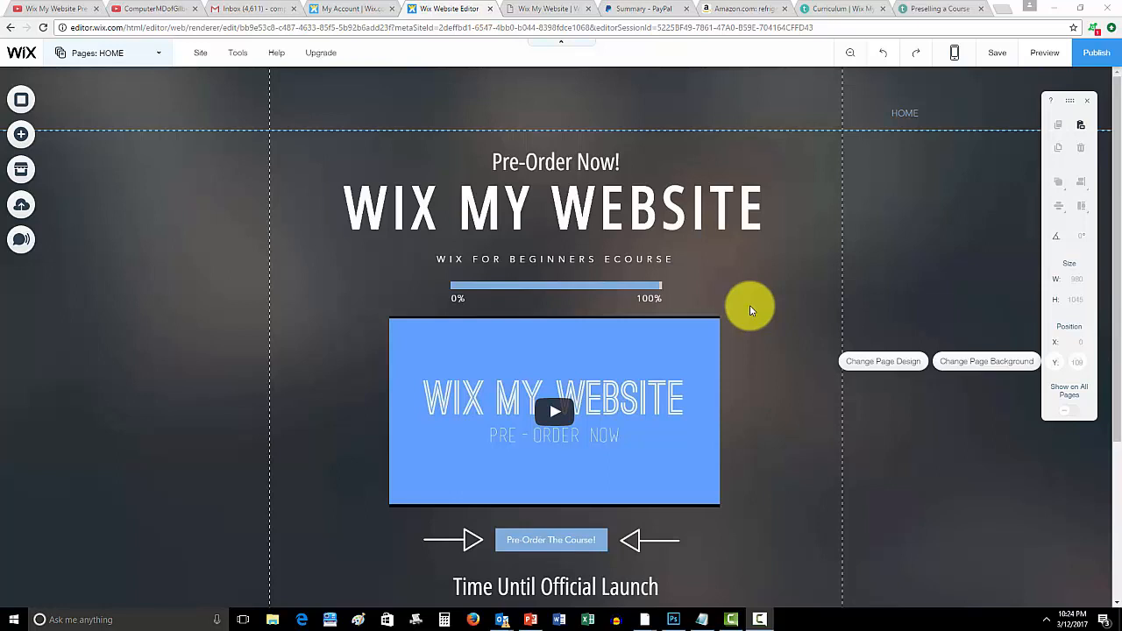
- Scroll down the Home page's pre-order landing content before switching pages
scroll("down", 3)
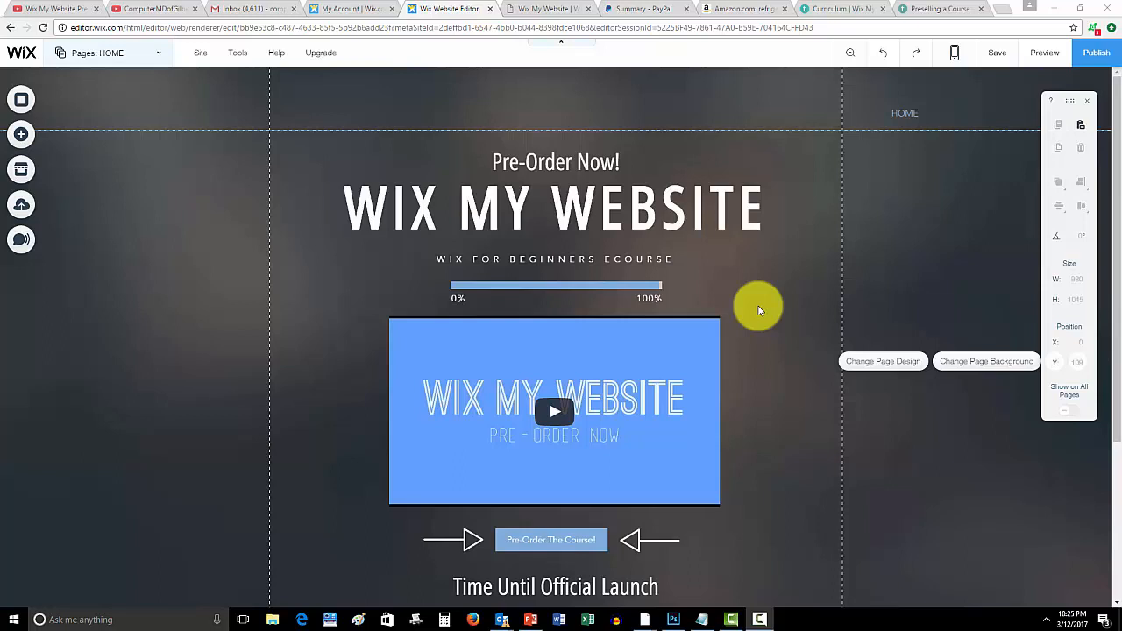
mouse_move(687, 290)
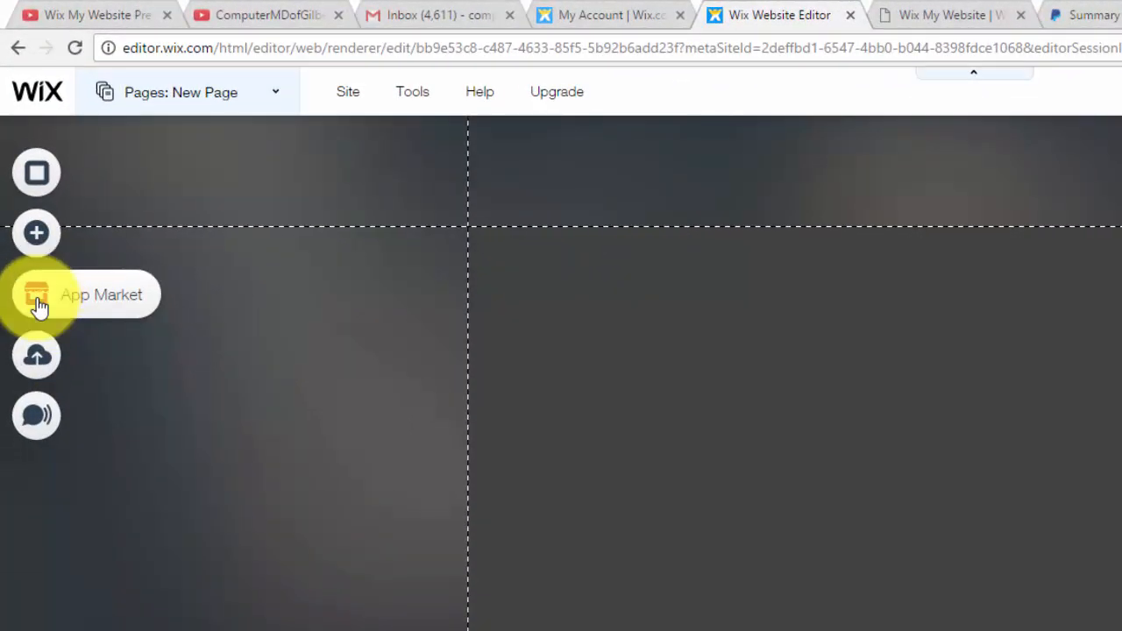
- Search the App Market for 'cale' and add the Events Calendar app to the New Page
left_click(36, 295)
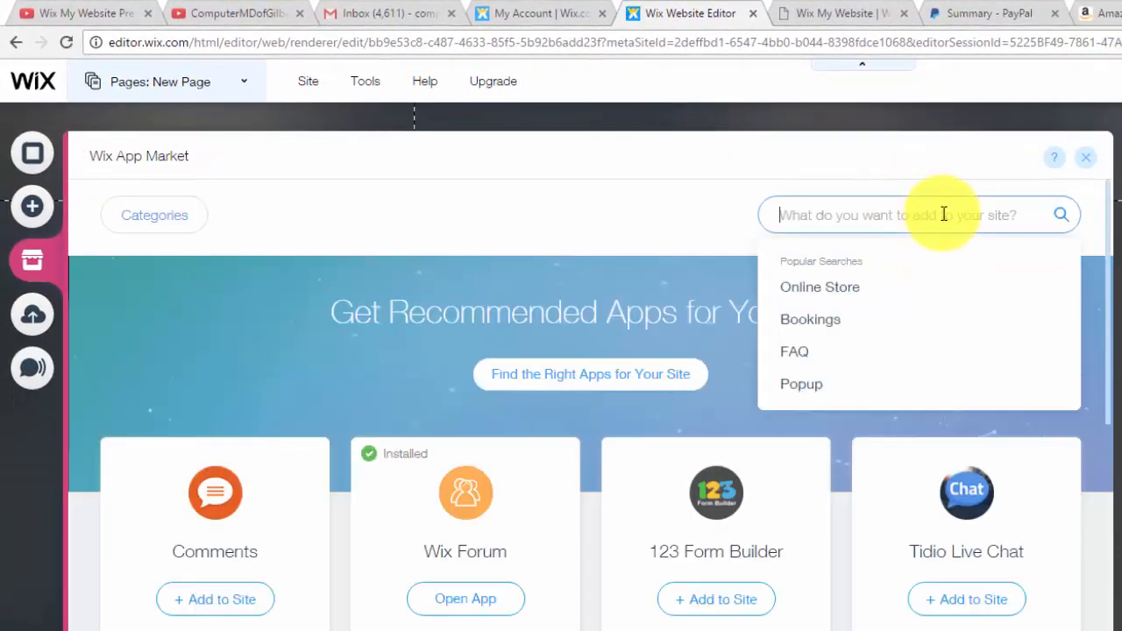
type("cal")
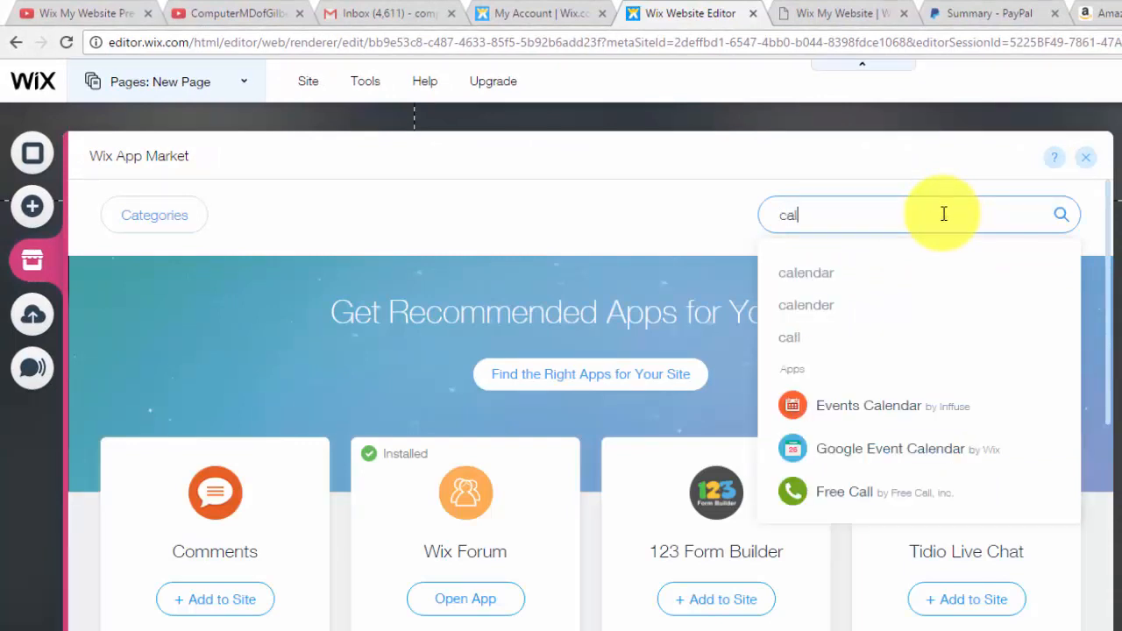
type("e")
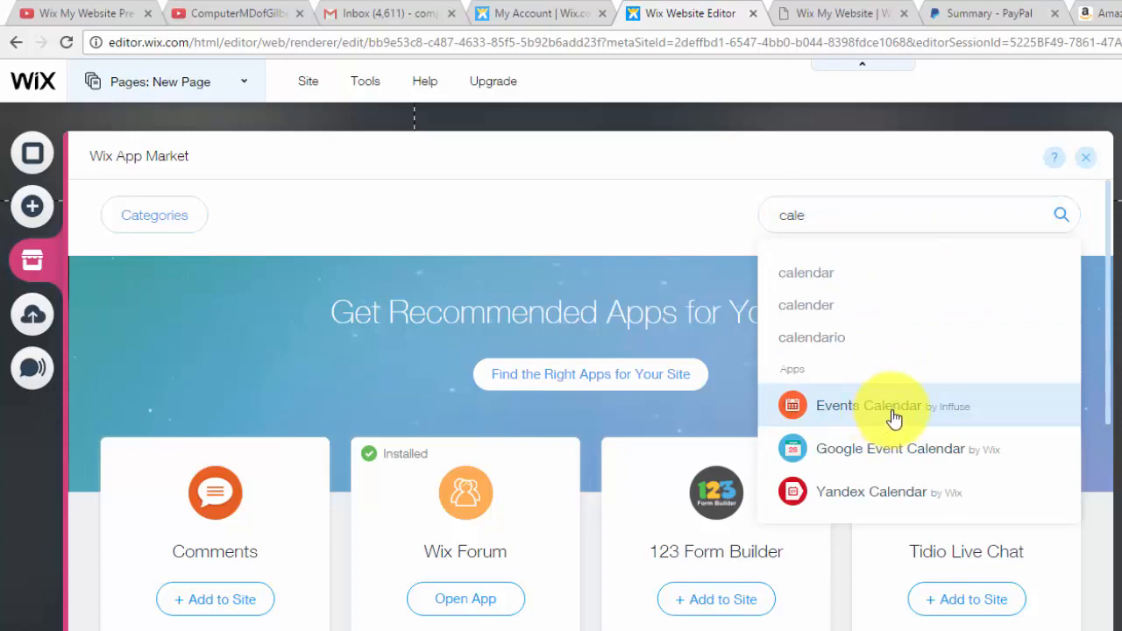
left_click(868, 405)
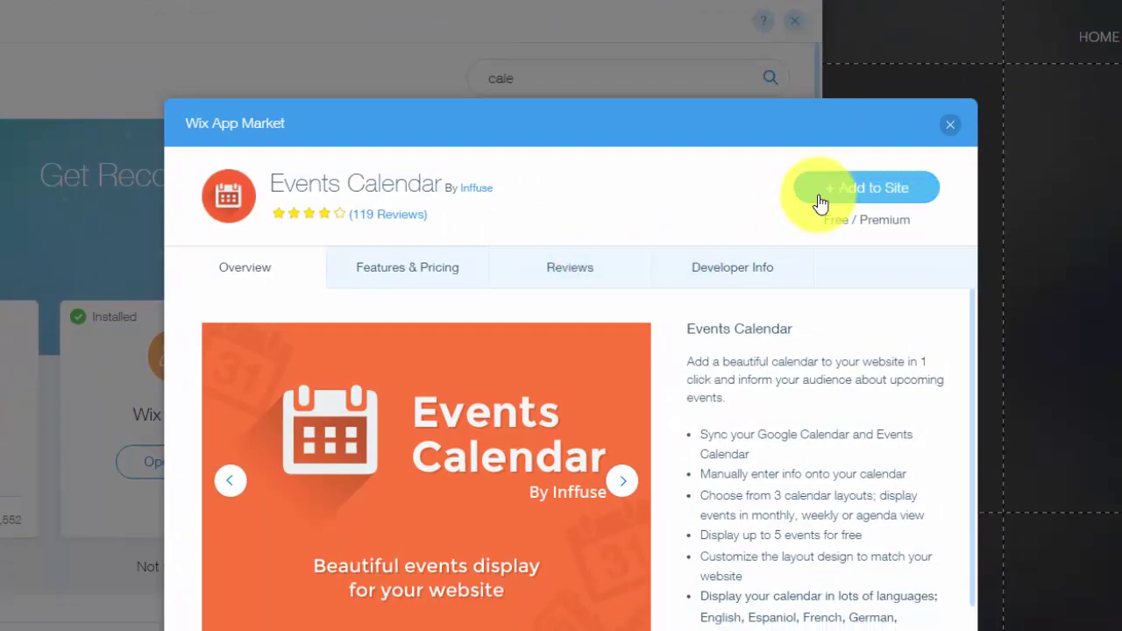
left_click(867, 188)
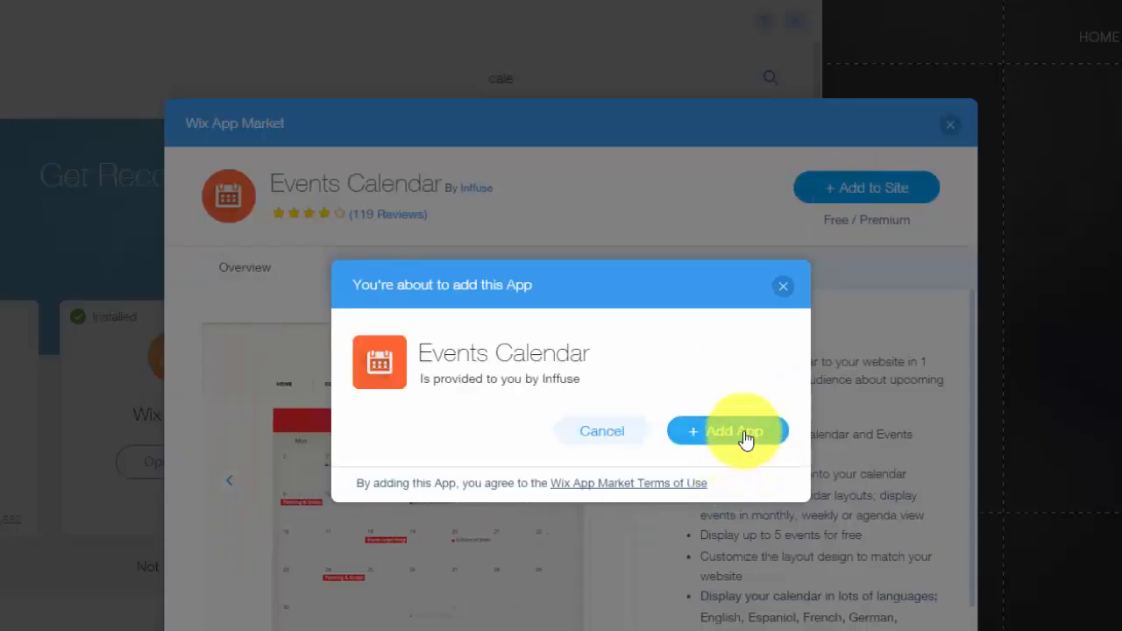
left_click(727, 432)
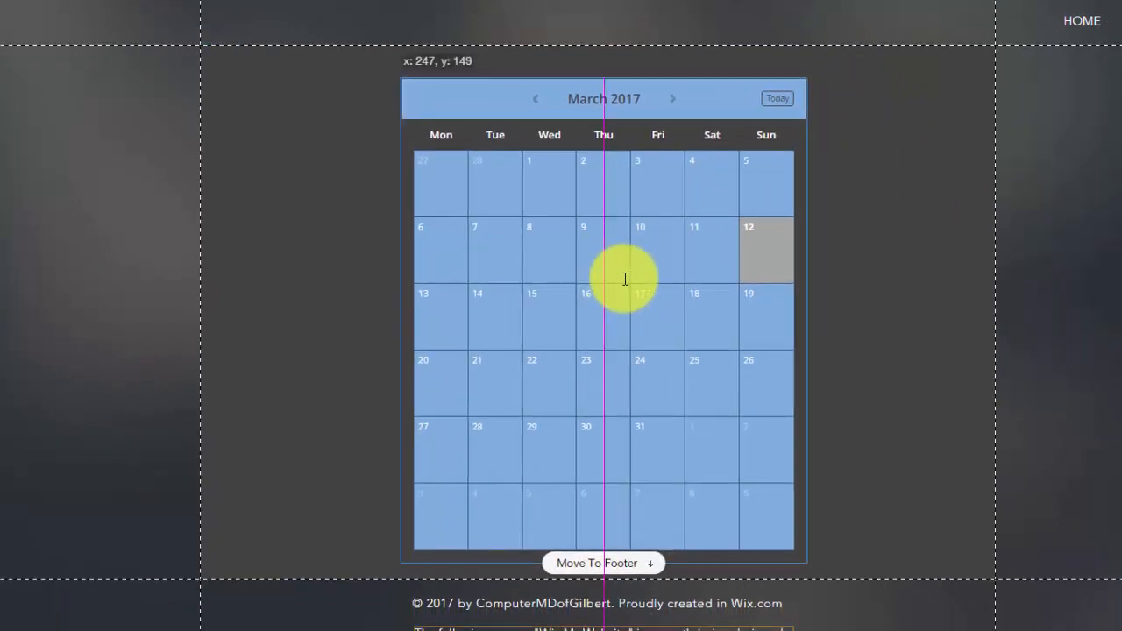
- Select the calendar, enter its settings and cycle Week, Agenda, then back to Month view
left_click(624, 279)
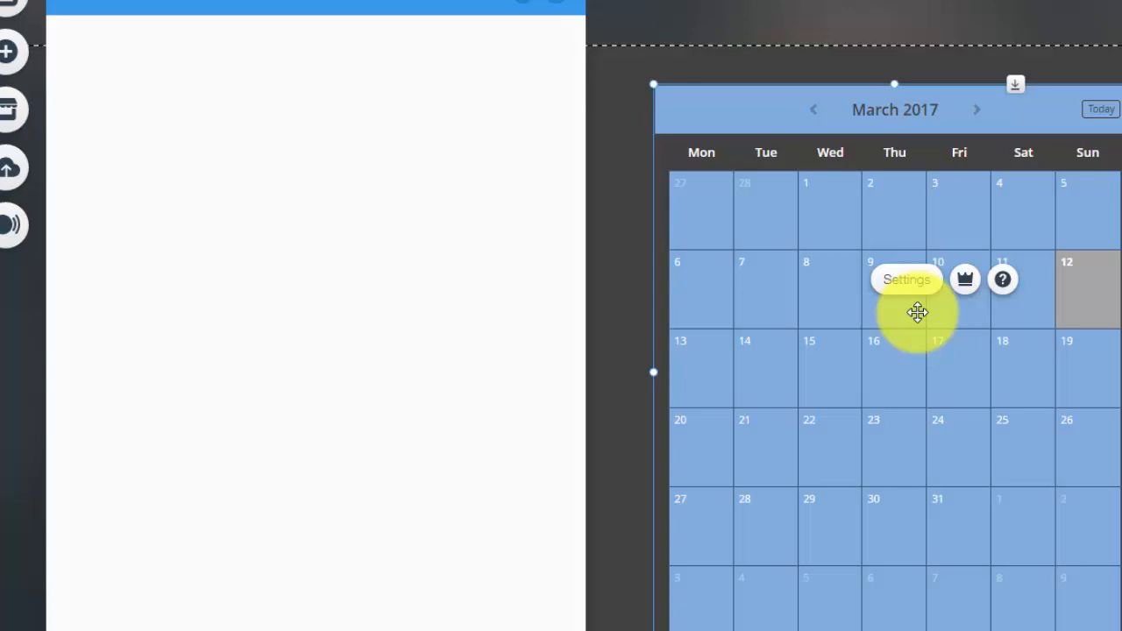
left_click(907, 279)
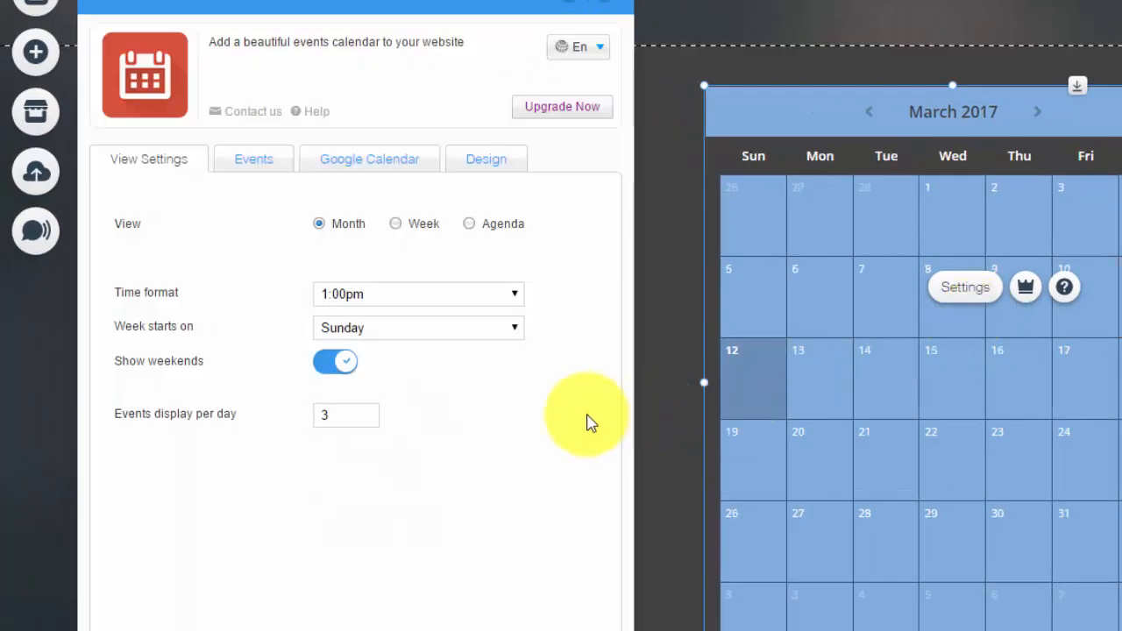
mouse_move(175, 239)
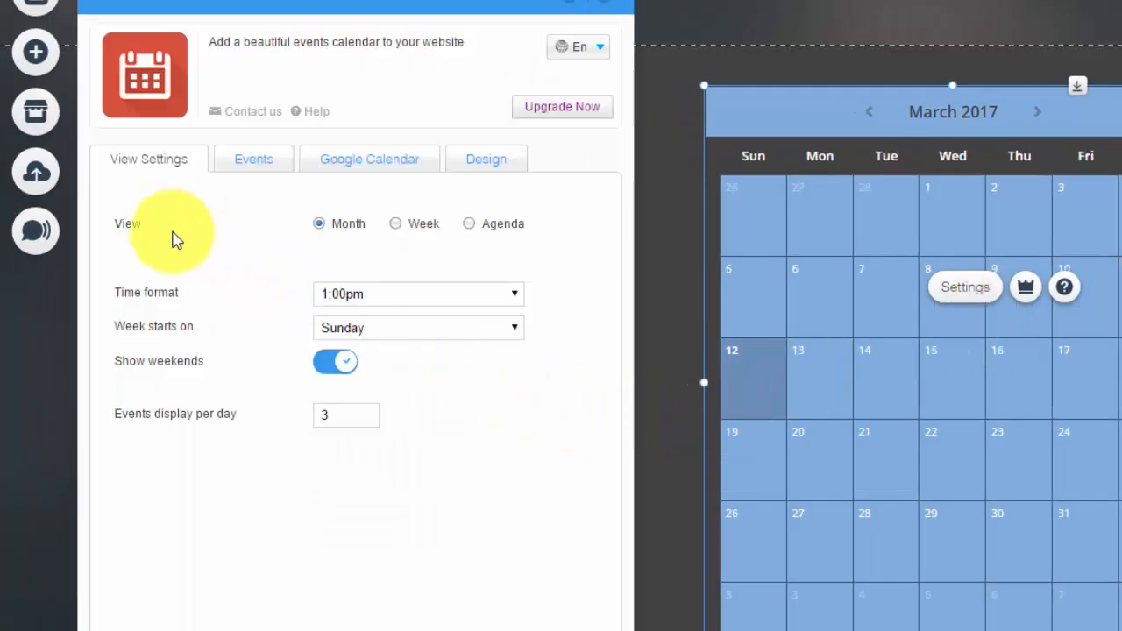
mouse_move(395, 232)
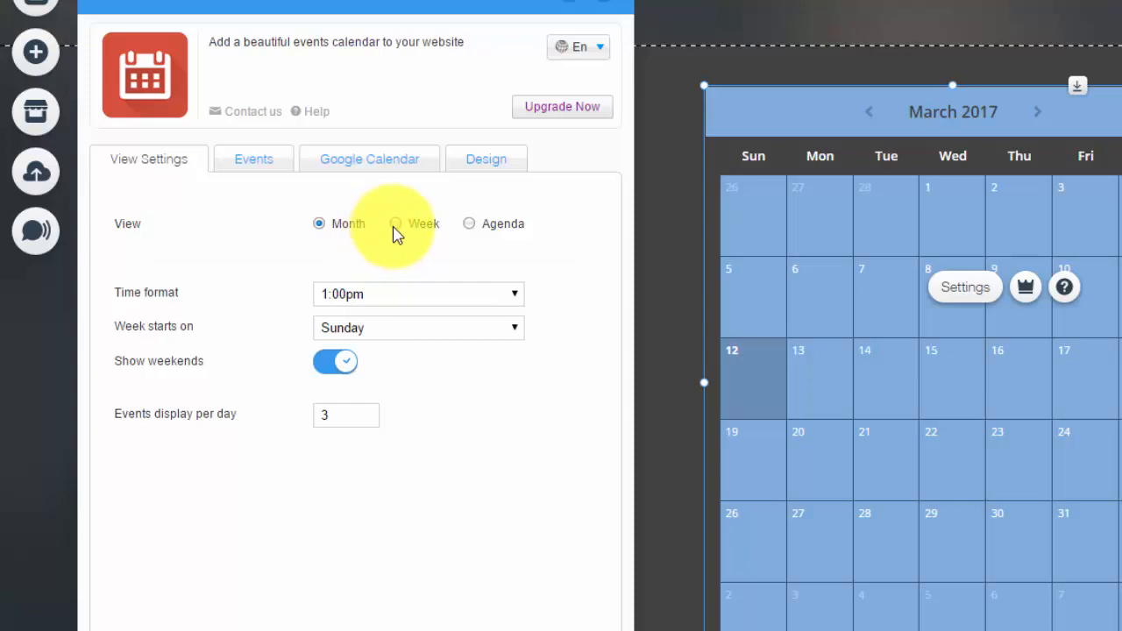
left_click(396, 223)
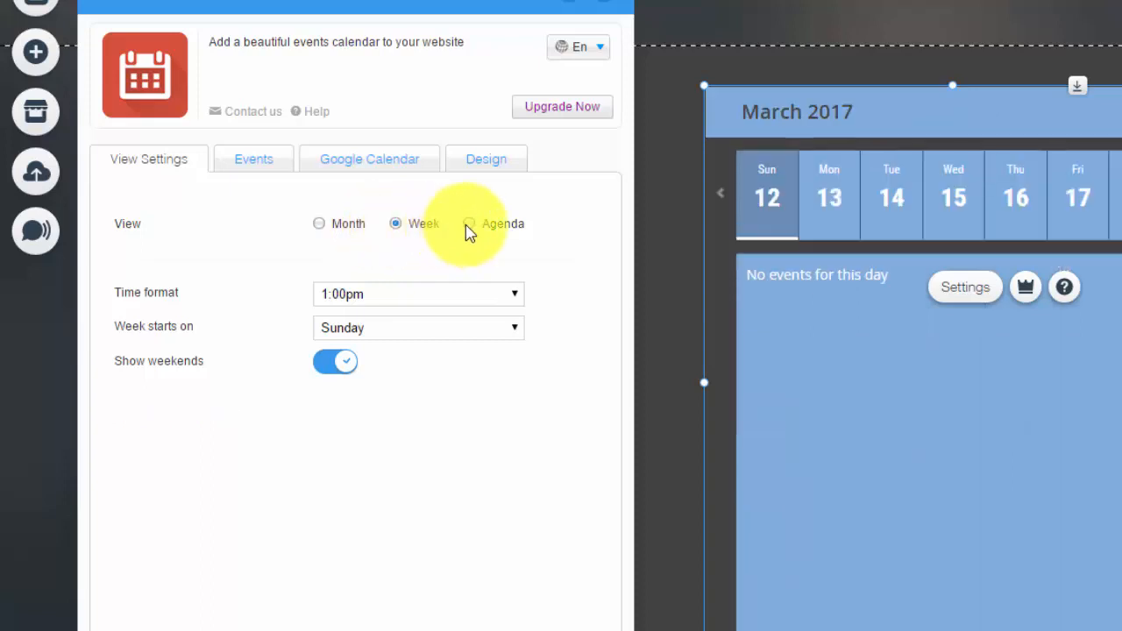
left_click(470, 224)
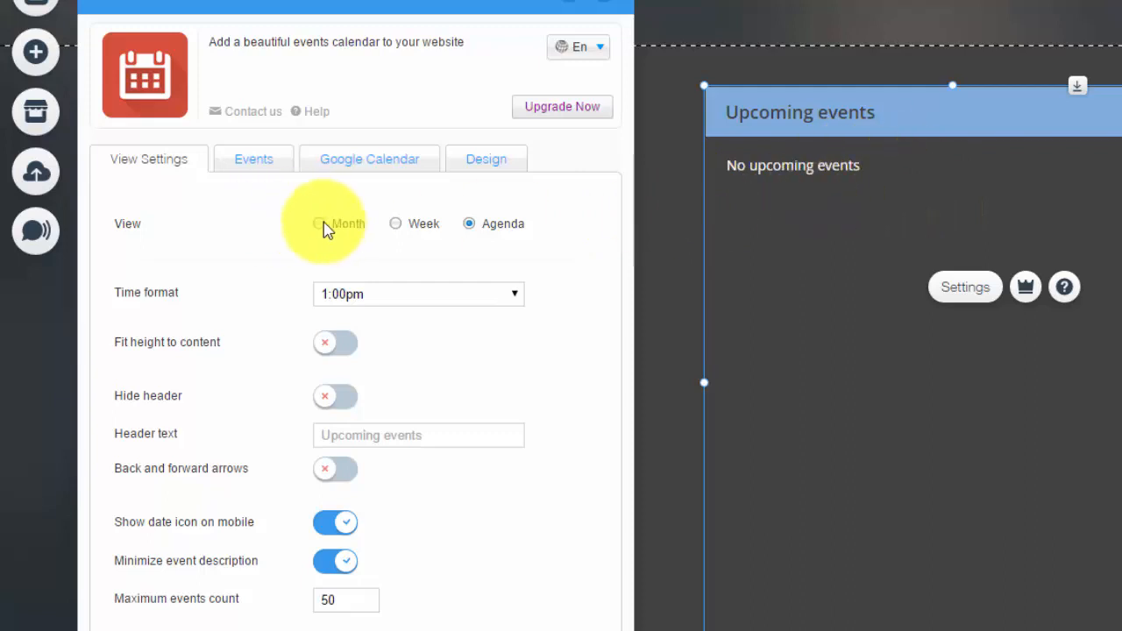
left_click(397, 225)
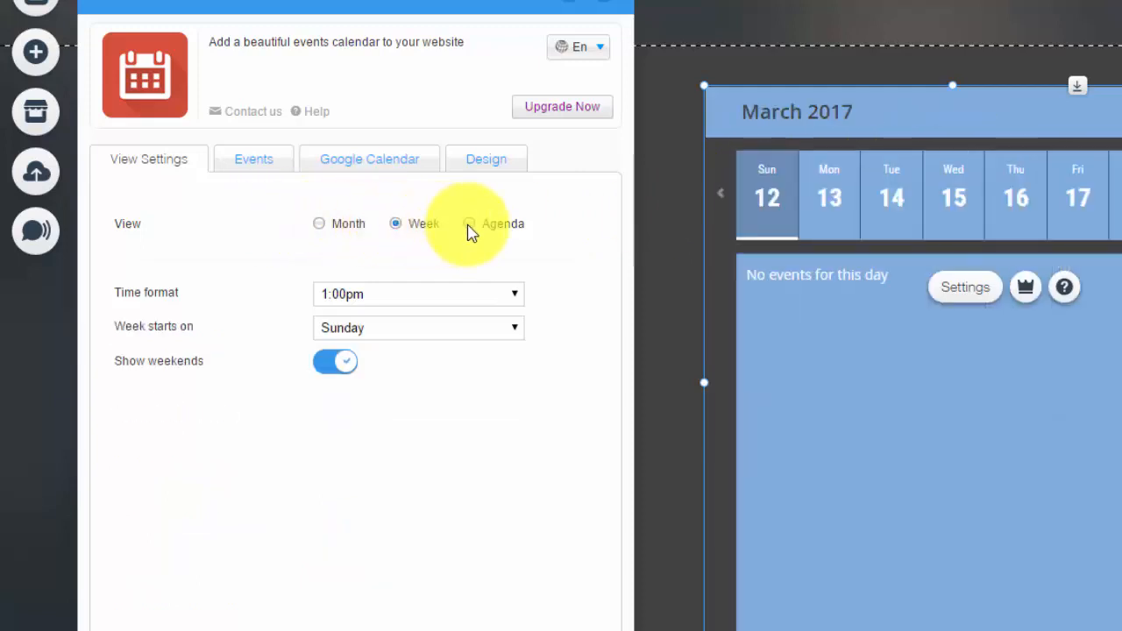
left_click(319, 225)
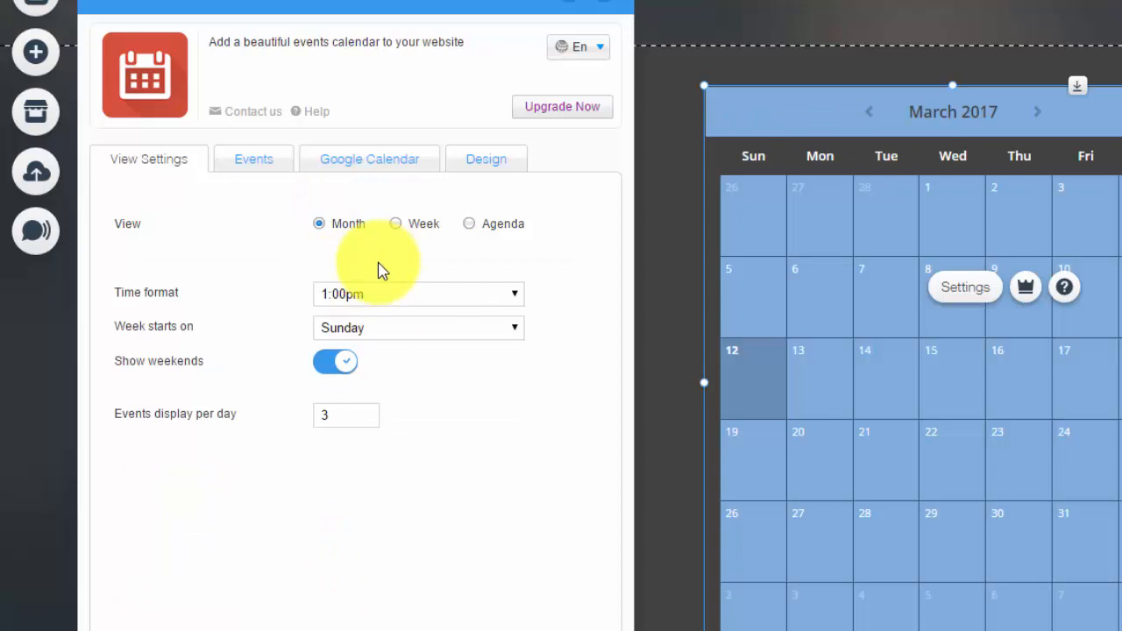
mouse_move(393, 305)
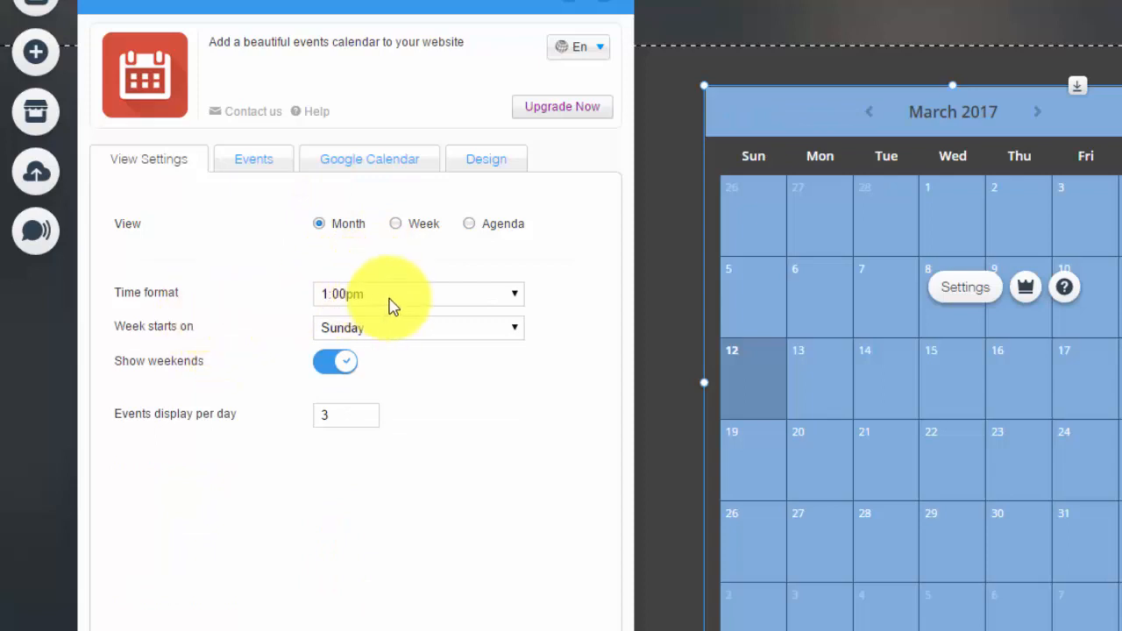
- Review time format, week start and weekend options, ending in Month view with Events shown
left_click(418, 294)
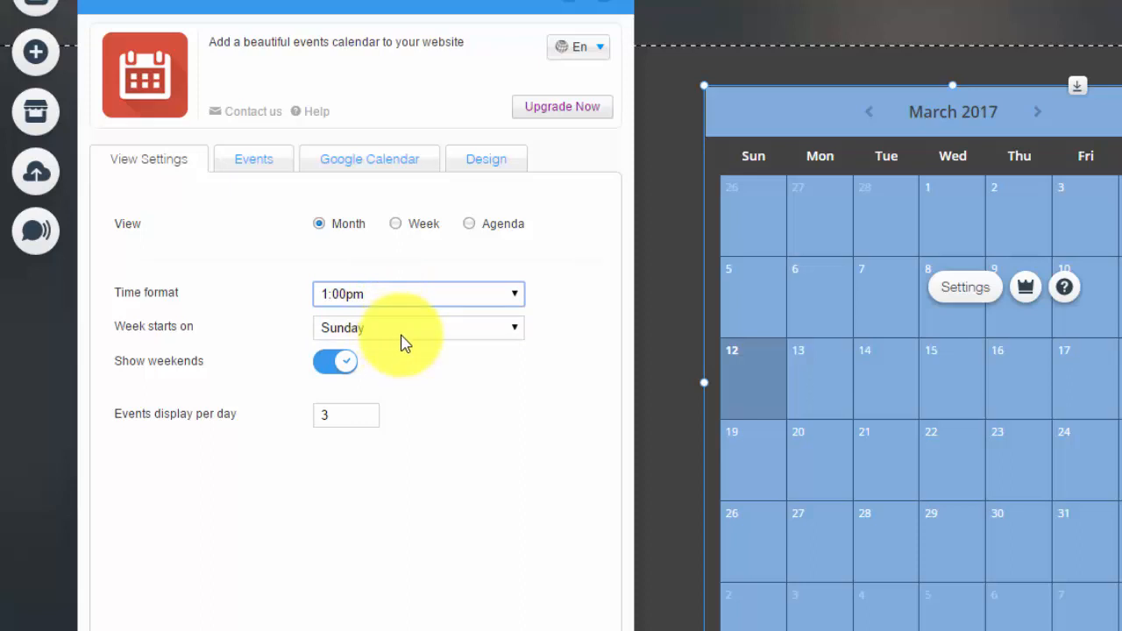
left_click(335, 361)
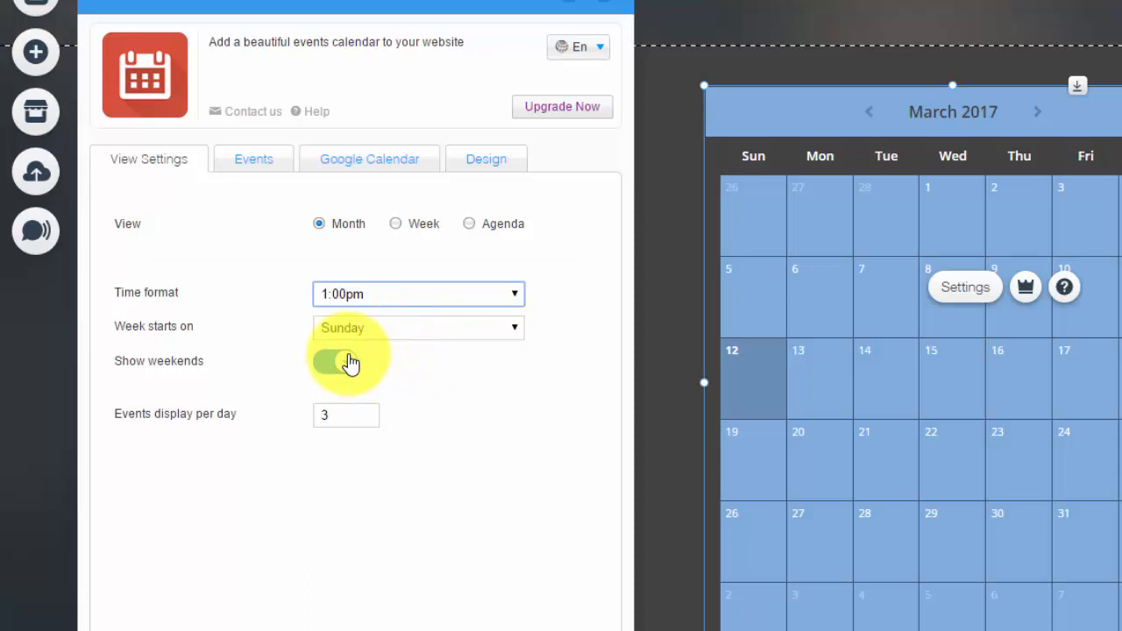
left_click(335, 361)
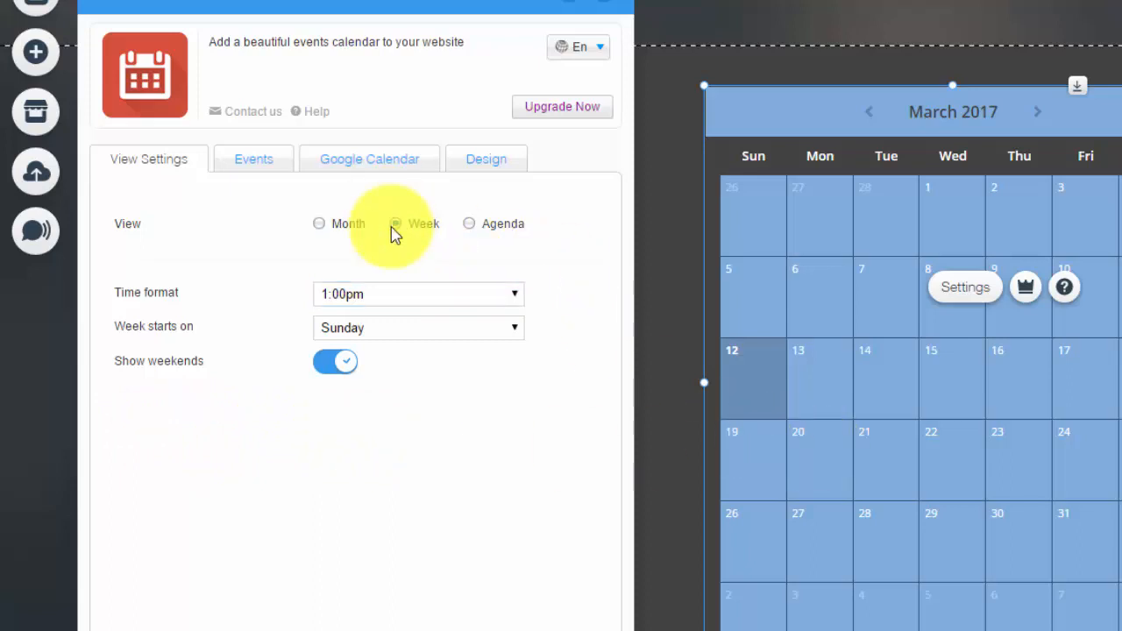
left_click(470, 225)
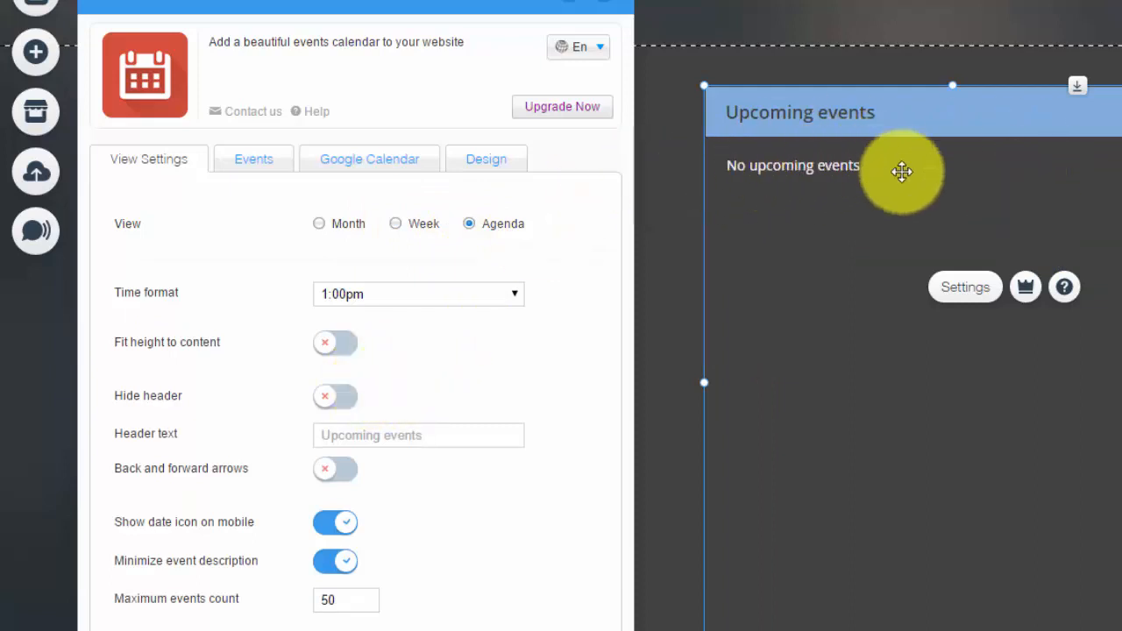
mouse_move(840, 163)
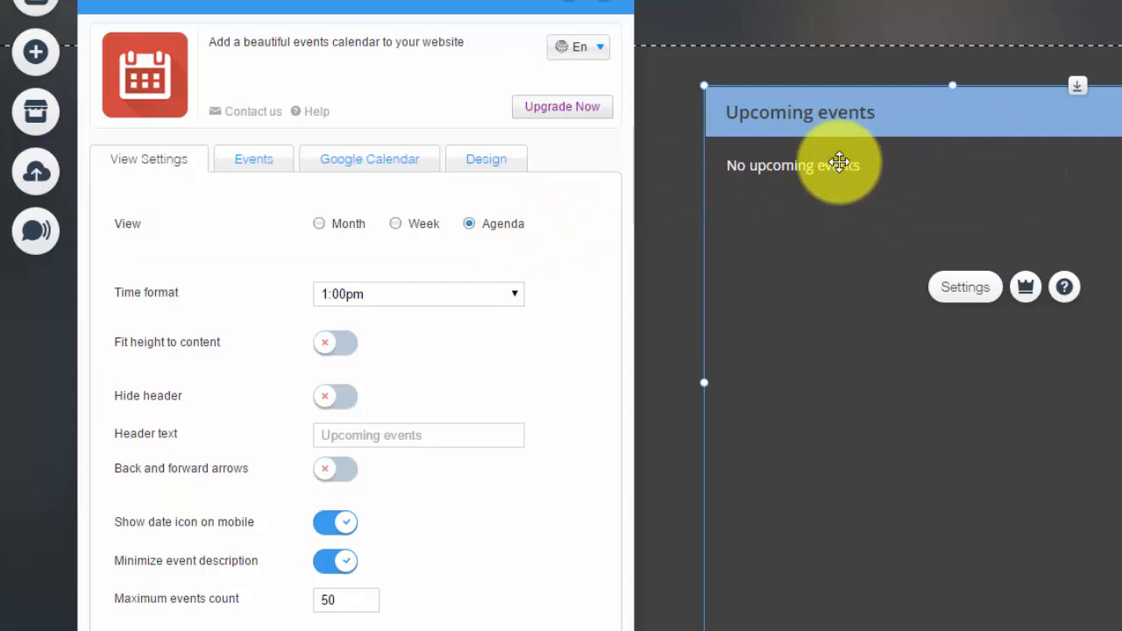
left_click(319, 224)
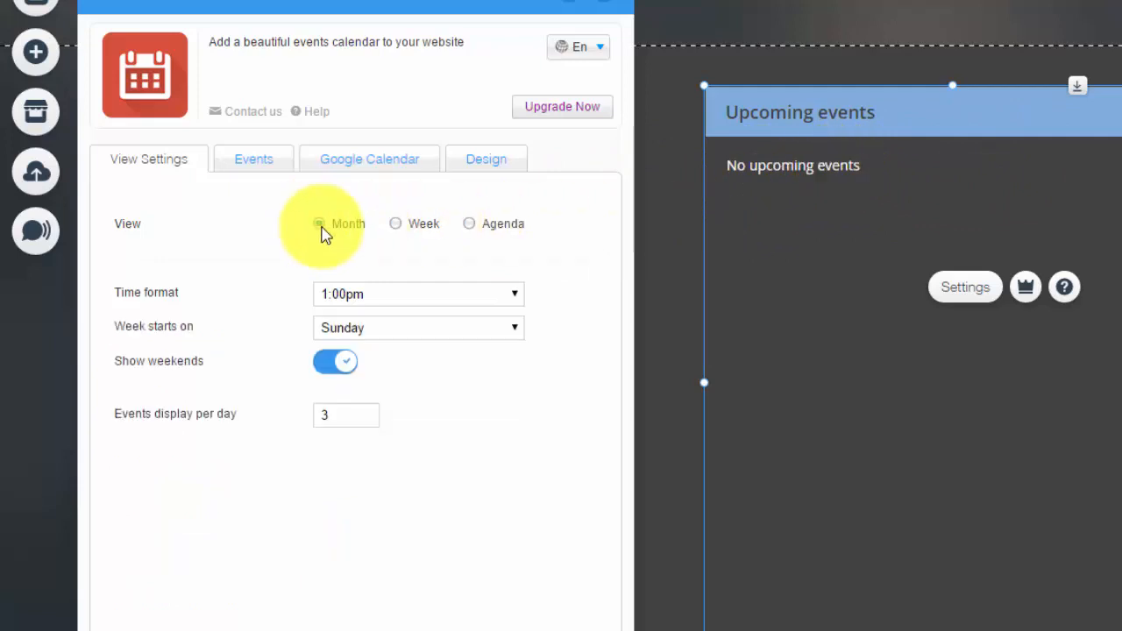
left_click(252, 158)
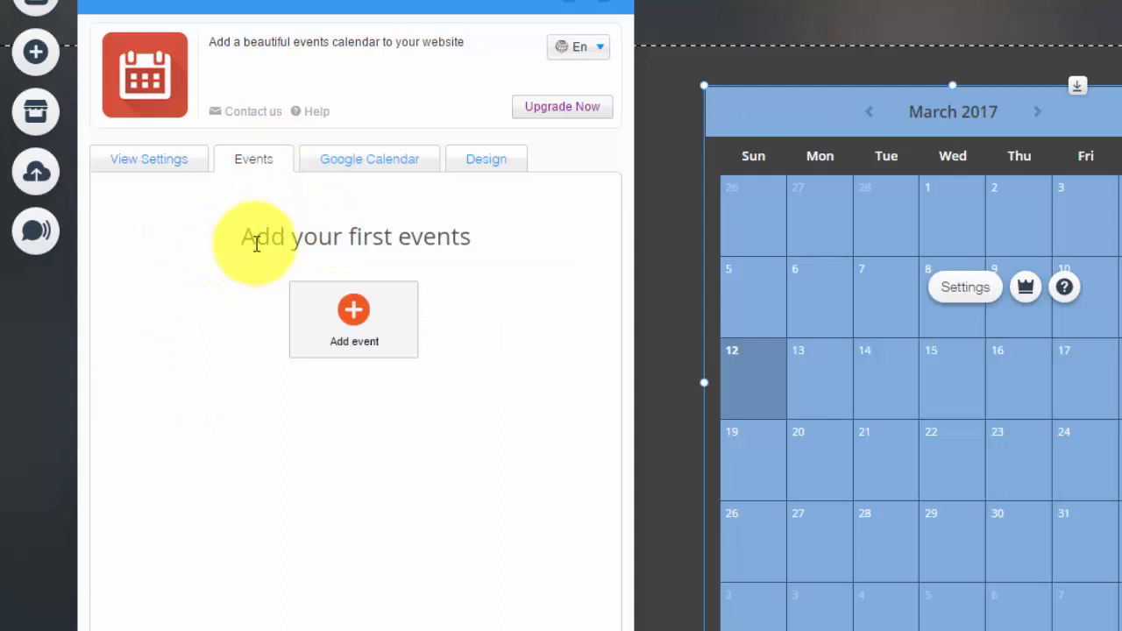
mouse_move(579, 369)
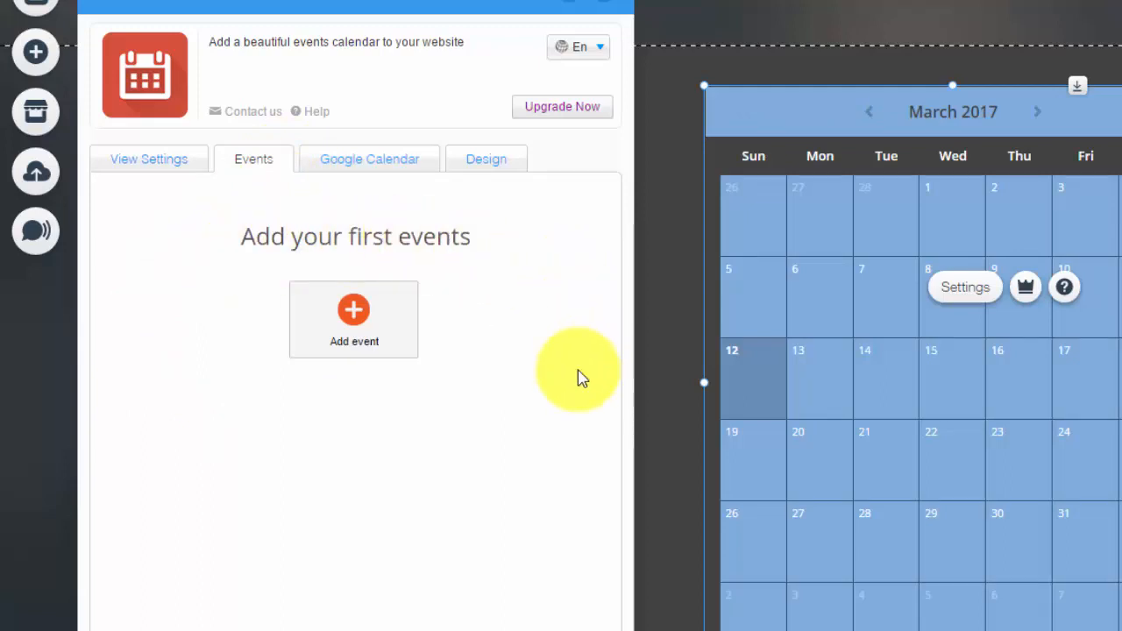
mouse_move(561, 395)
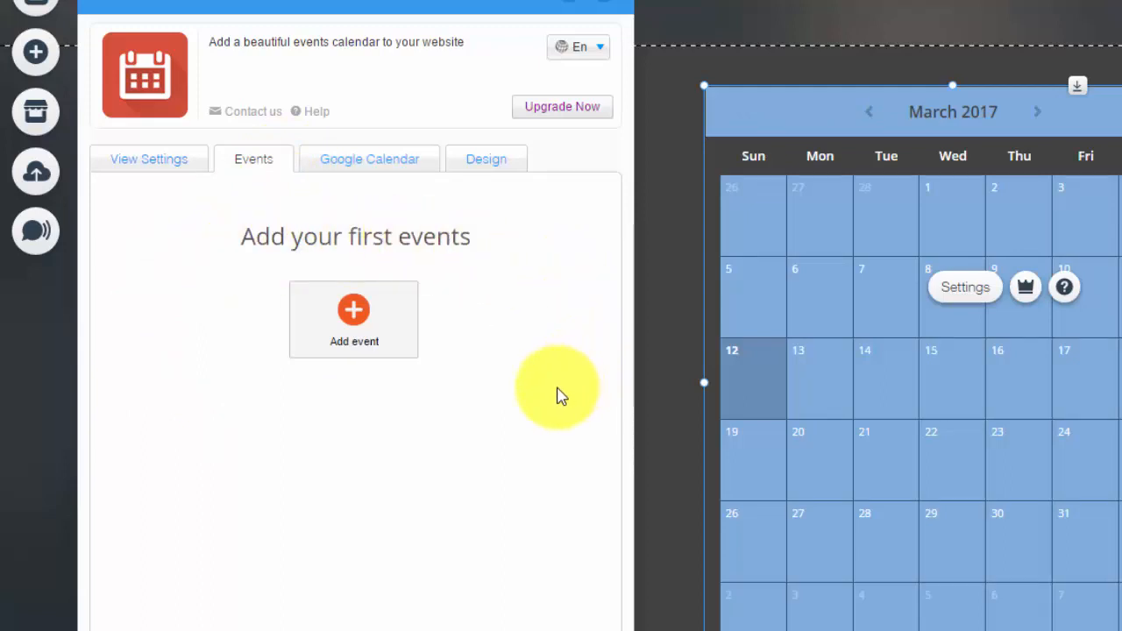
- Start a new calendar event, review its fields and close the form without saving
left_click(355, 319)
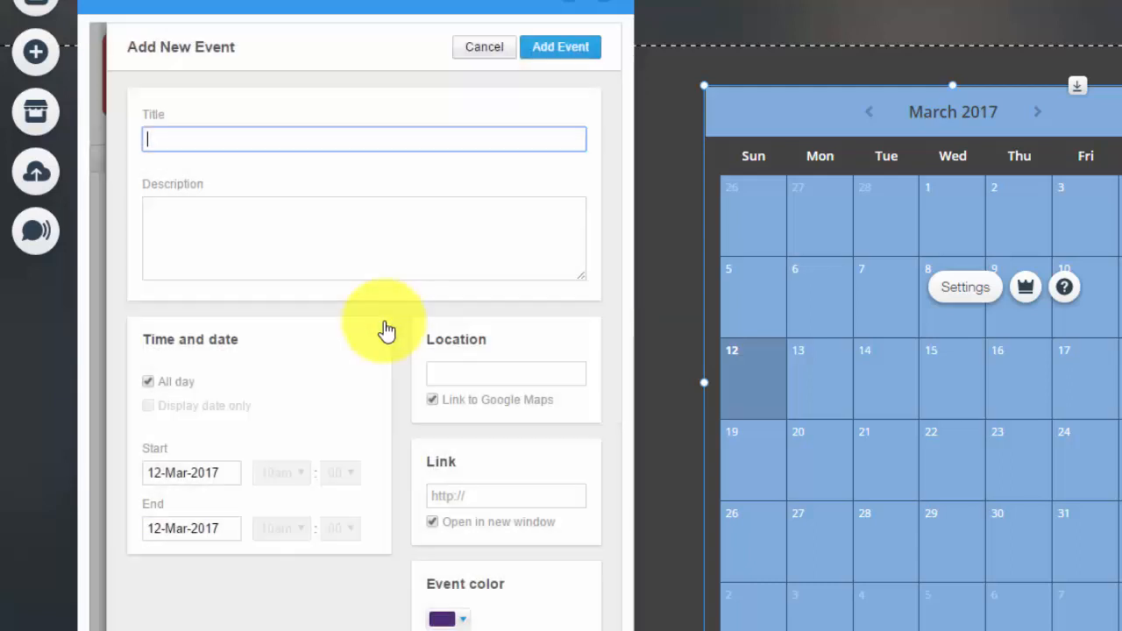
mouse_move(344, 228)
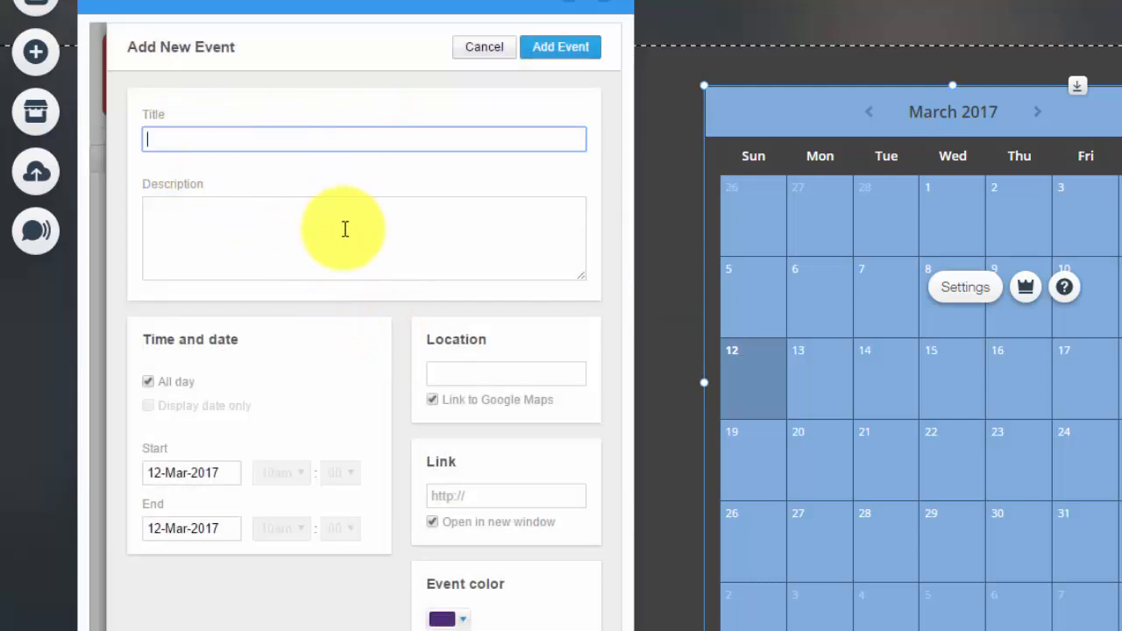
mouse_move(274, 401)
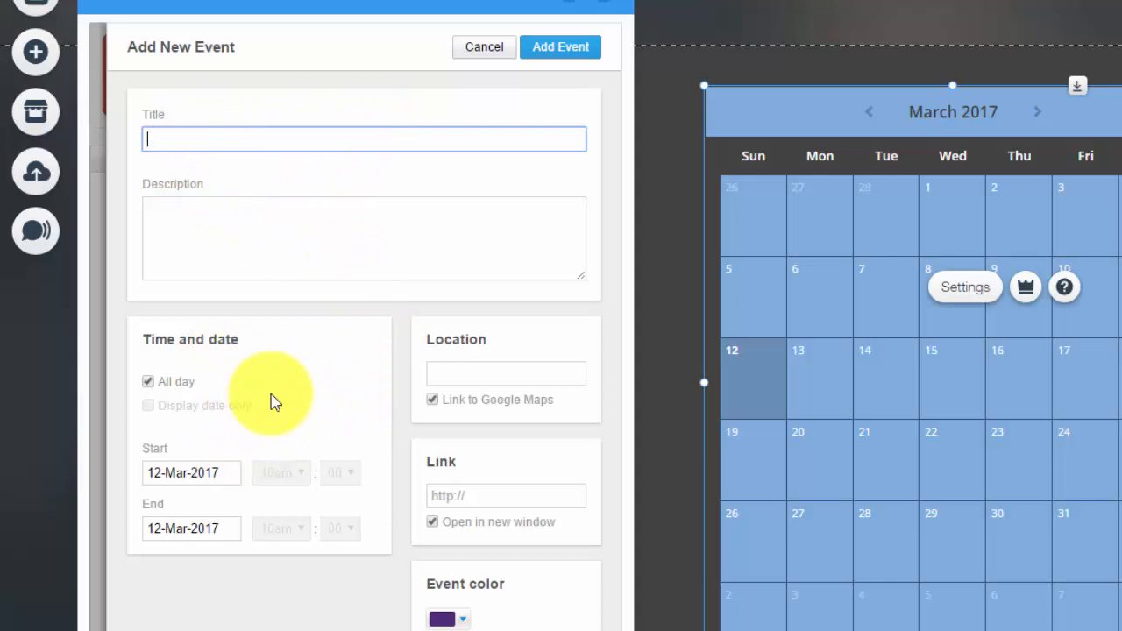
mouse_move(505, 368)
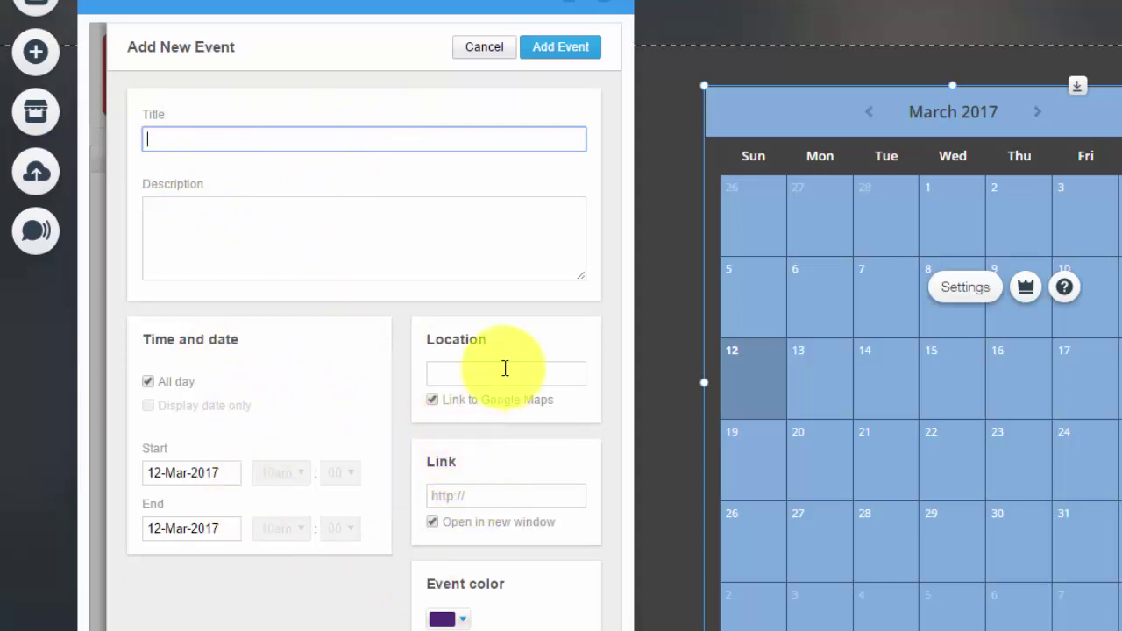
mouse_move(536, 420)
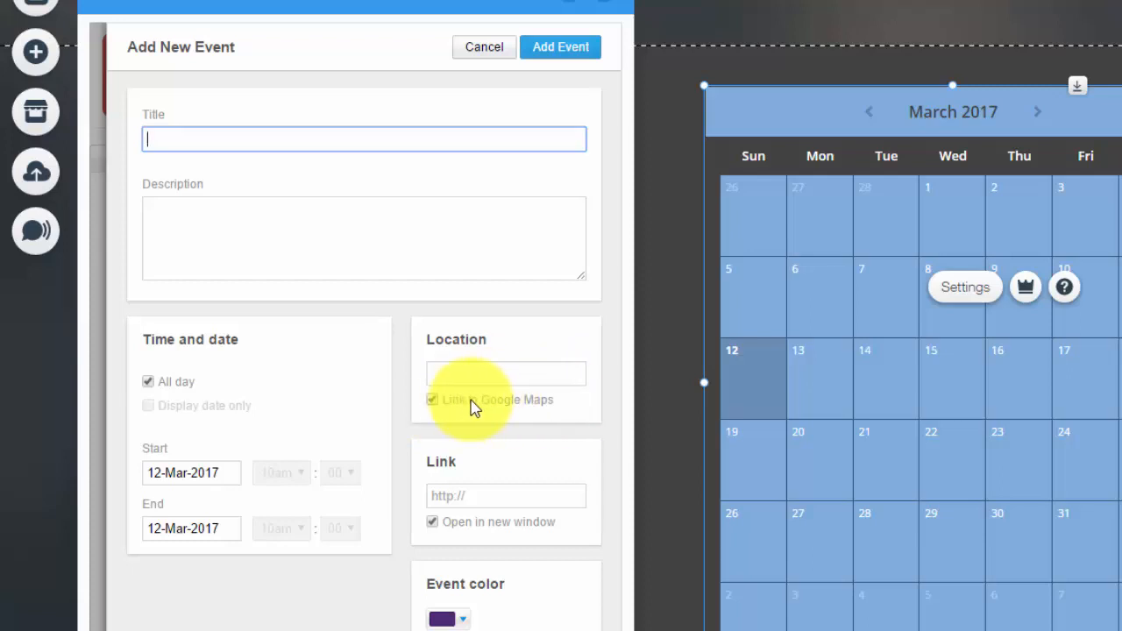
mouse_move(474, 535)
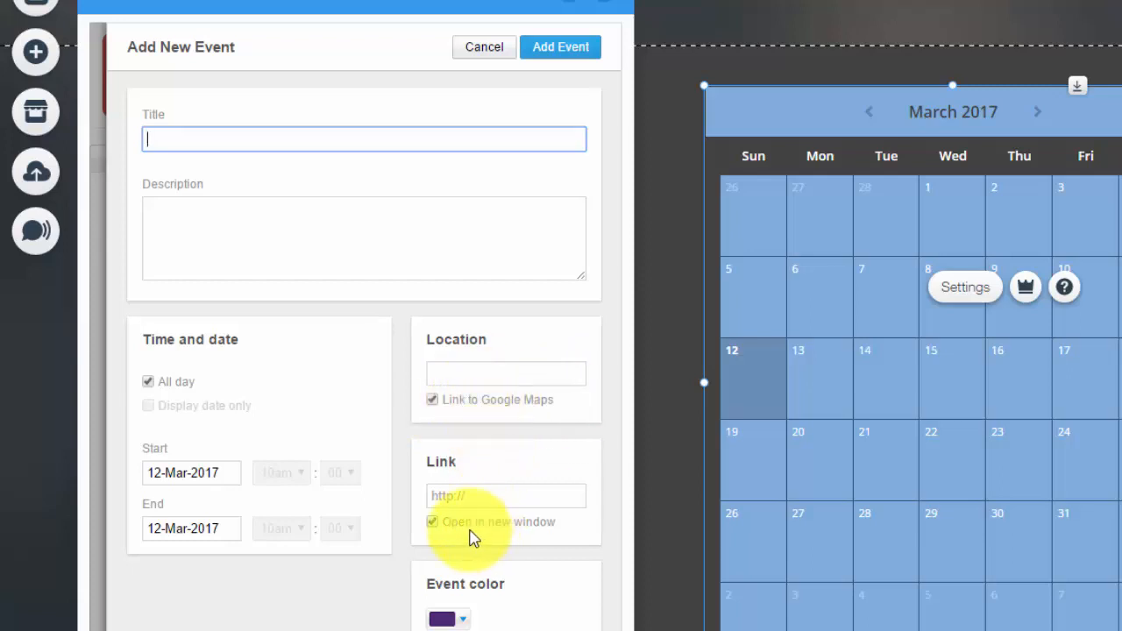
mouse_move(487, 491)
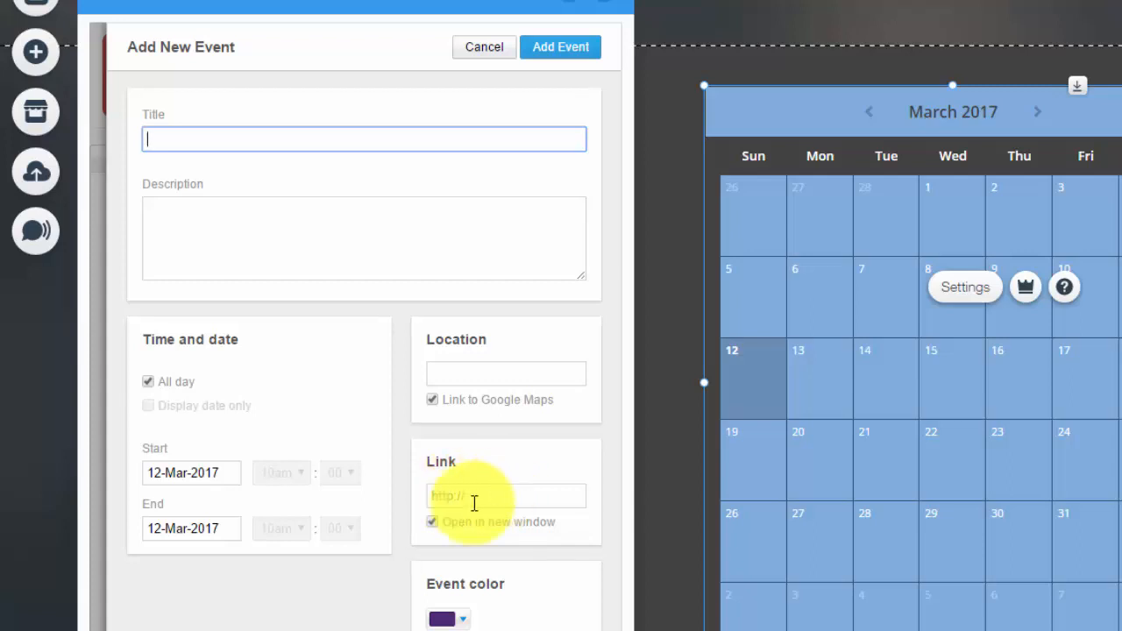
mouse_move(452, 497)
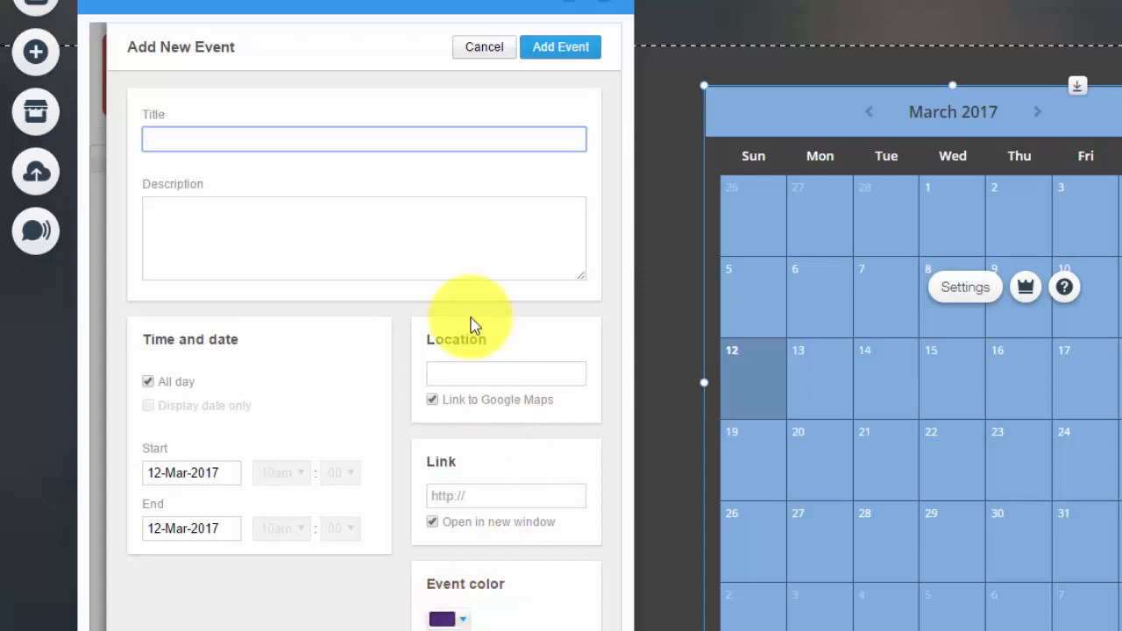
mouse_move(561, 46)
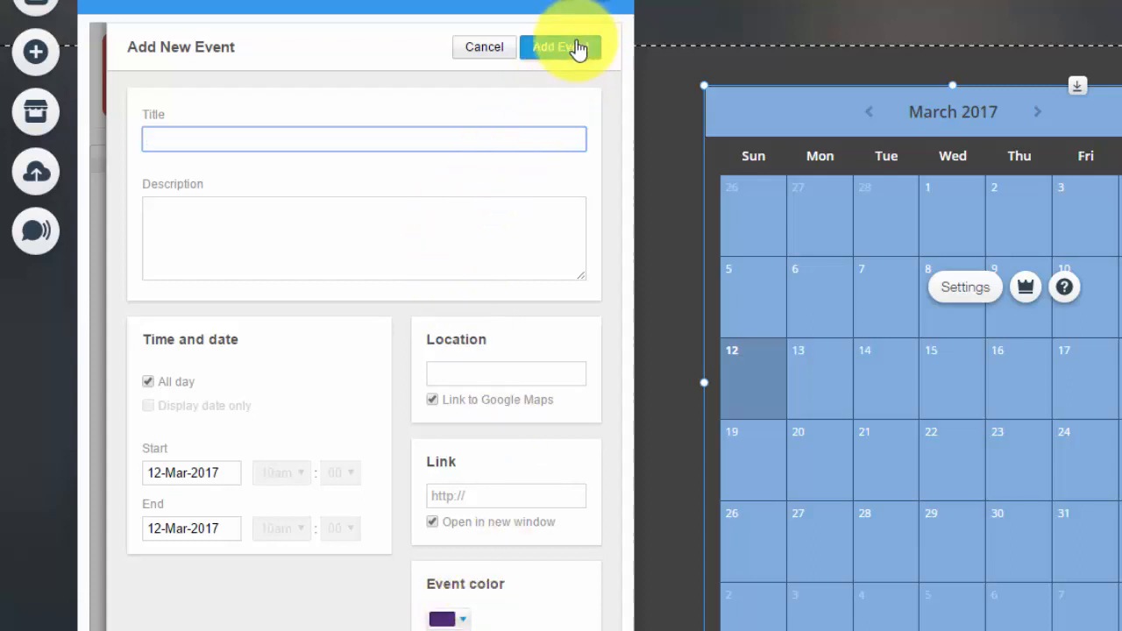
left_click(484, 46)
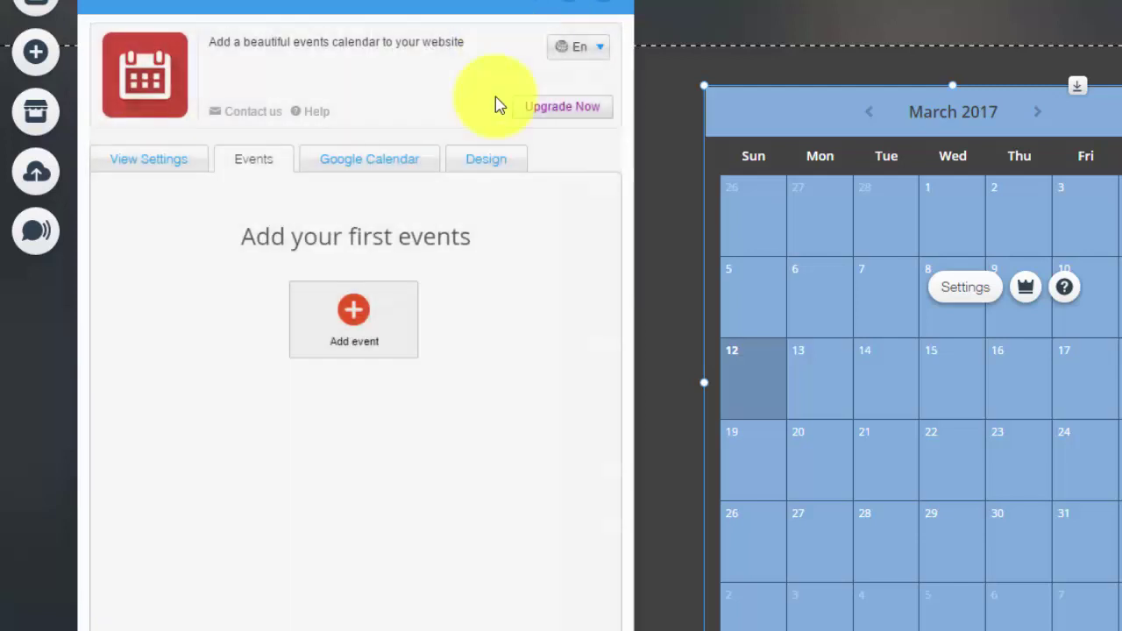
mouse_move(448, 295)
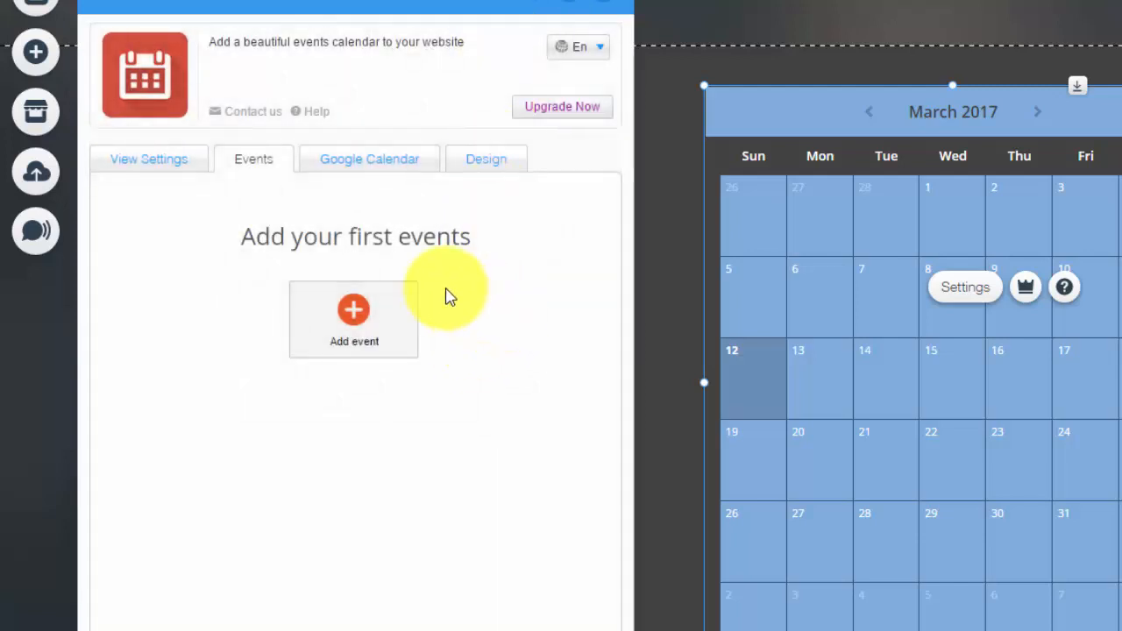
- Show the Google Calendar import section offering to connect a Google account
left_click(369, 158)
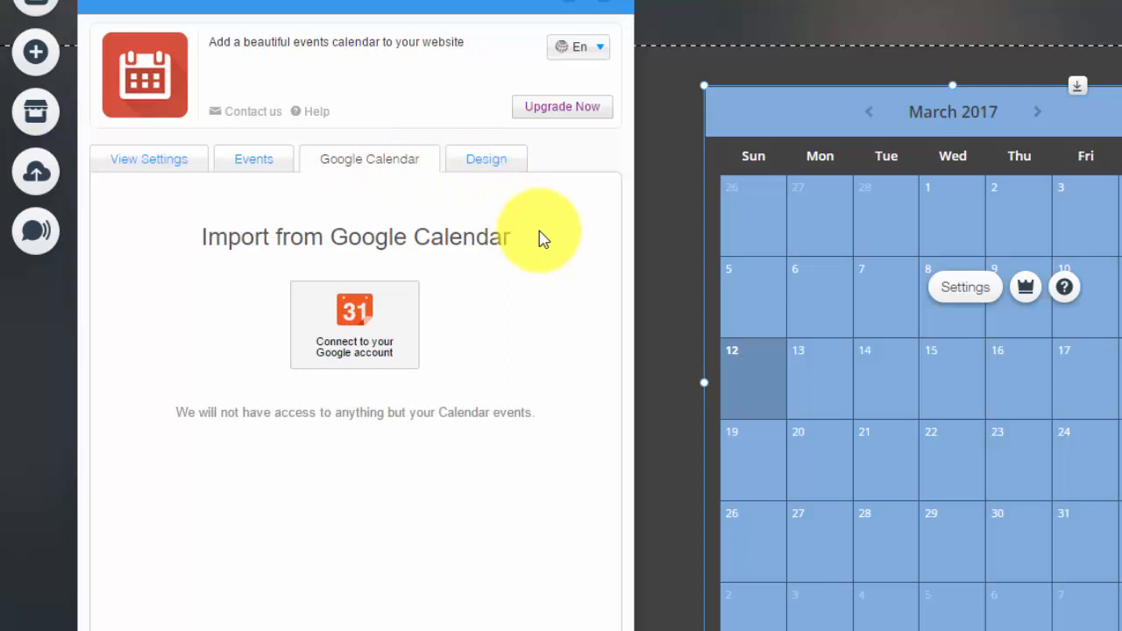
mouse_move(470, 312)
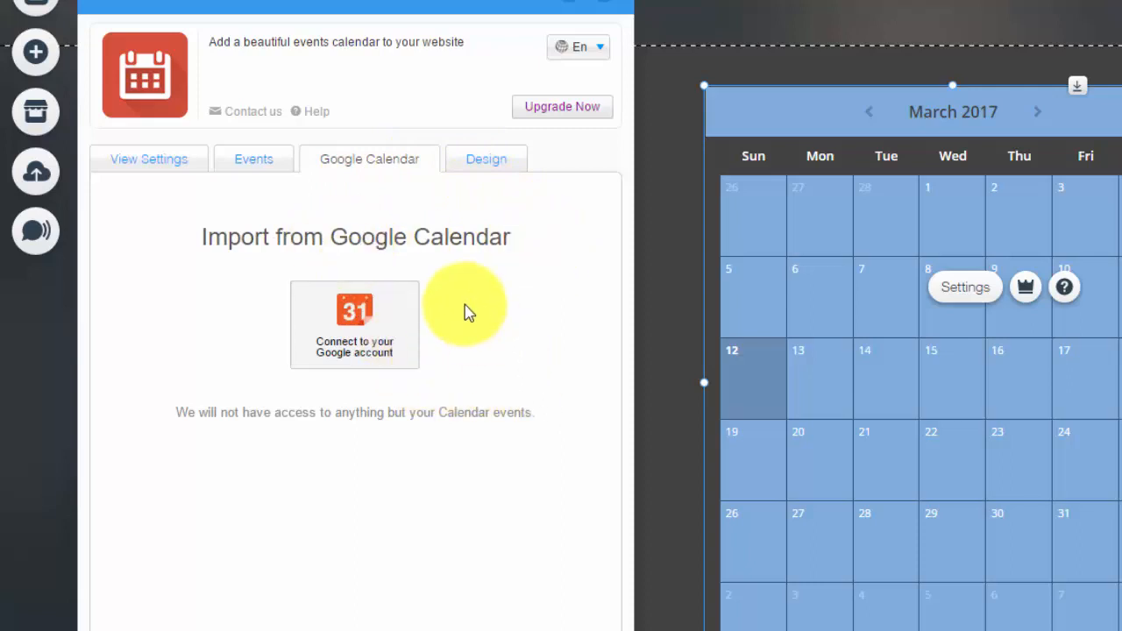
mouse_move(523, 526)
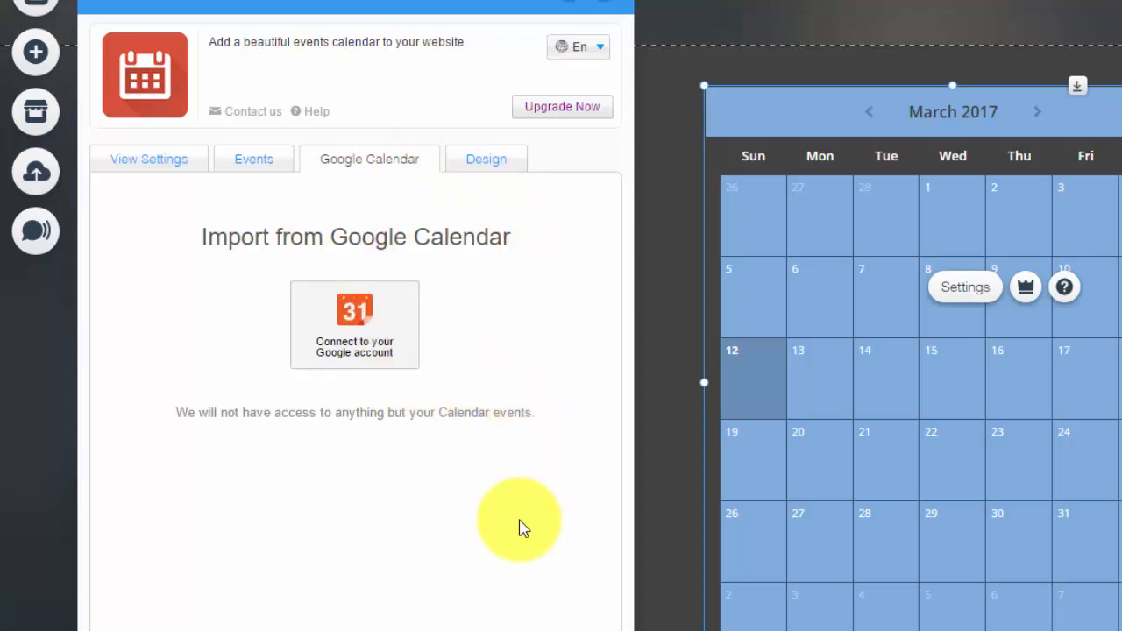
mouse_move(386, 389)
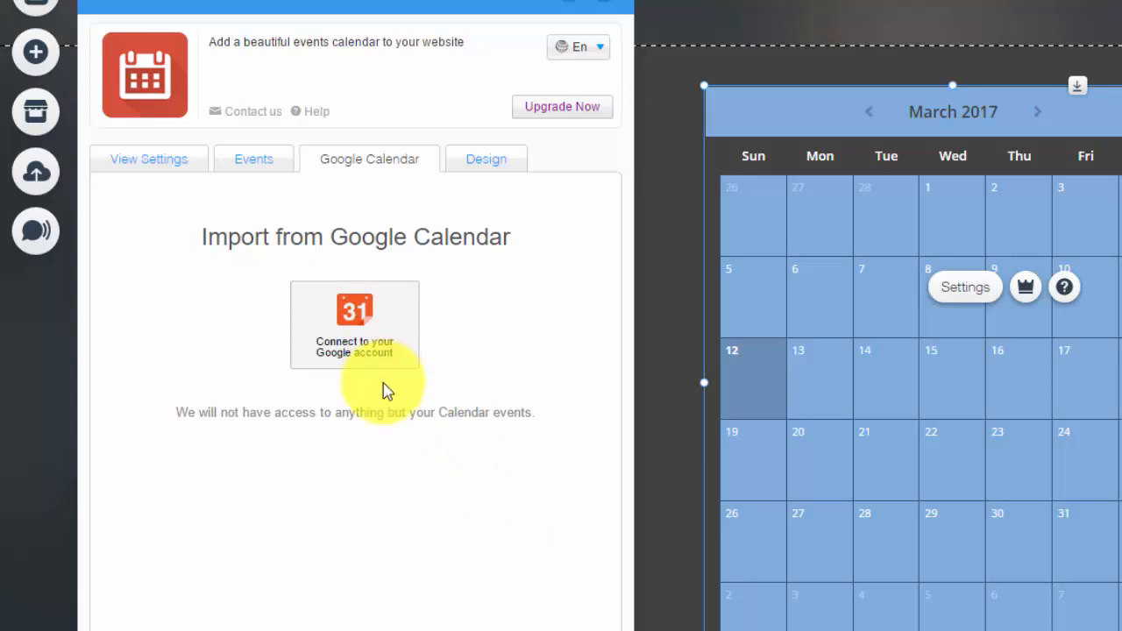
mouse_move(852, 452)
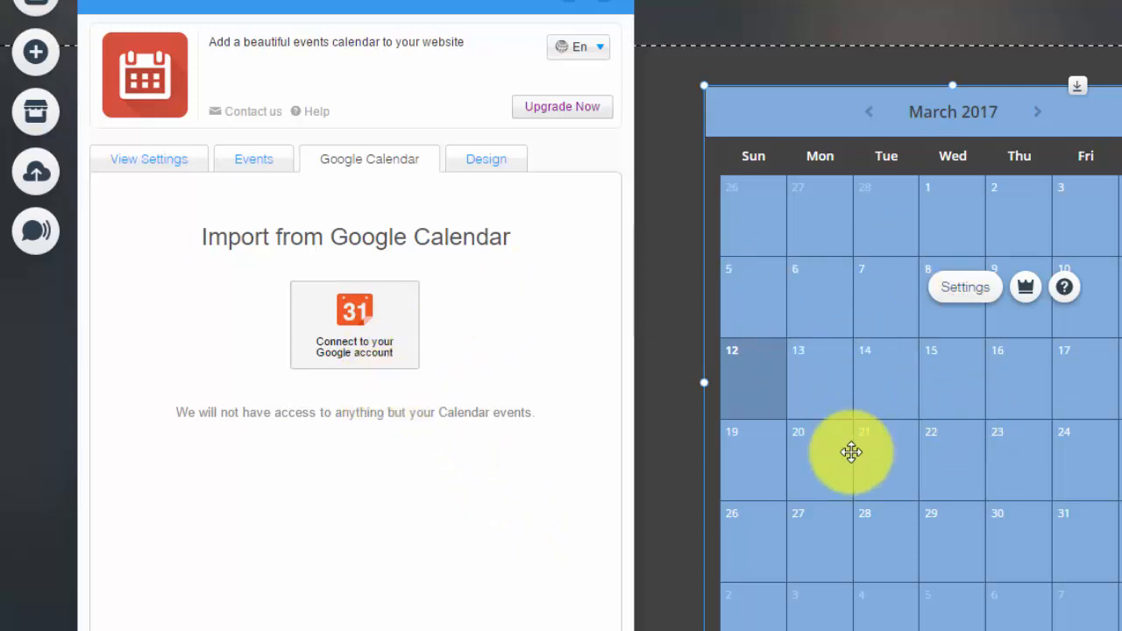
mouse_move(711, 413)
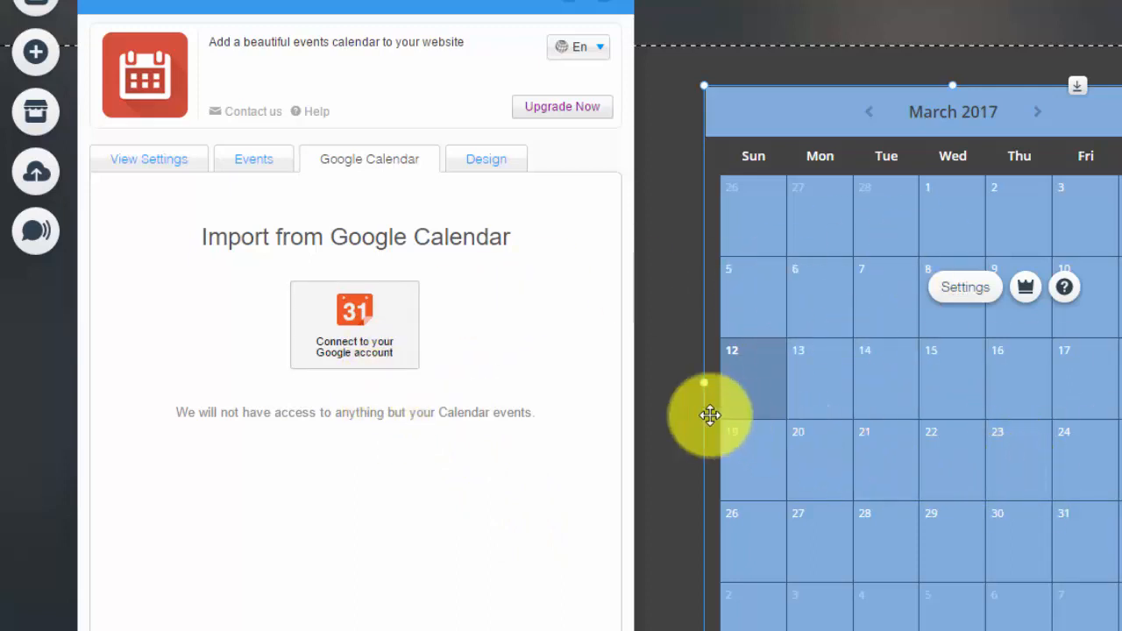
mouse_move(526, 278)
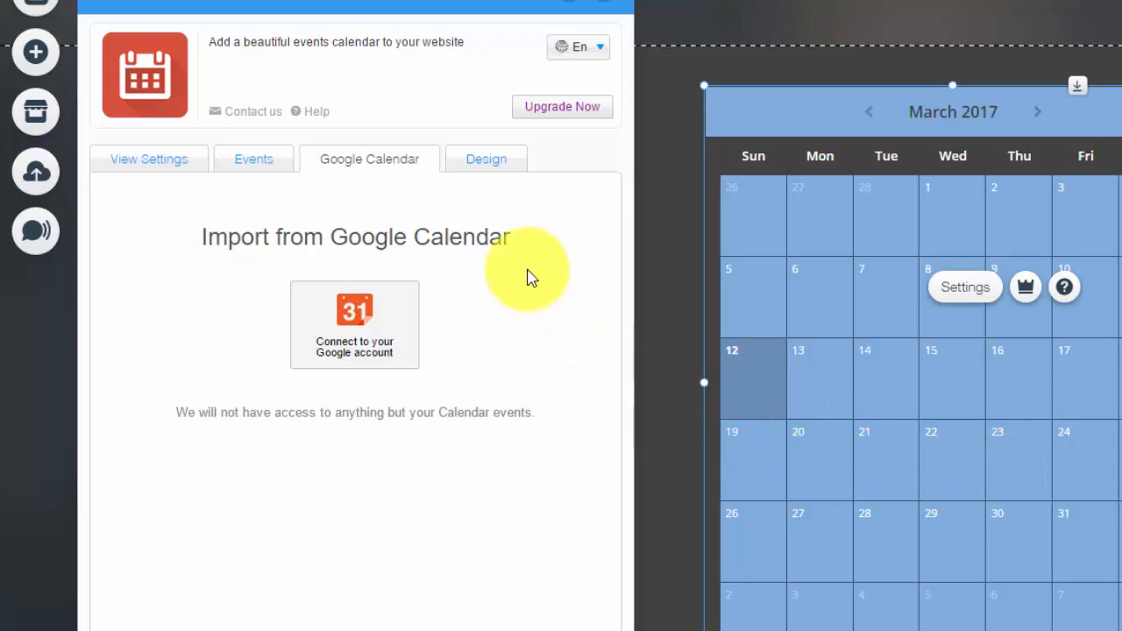
- Scroll through the Design colour presets, backgrounds, borders and fonts, then return to View Settings
left_click(486, 158)
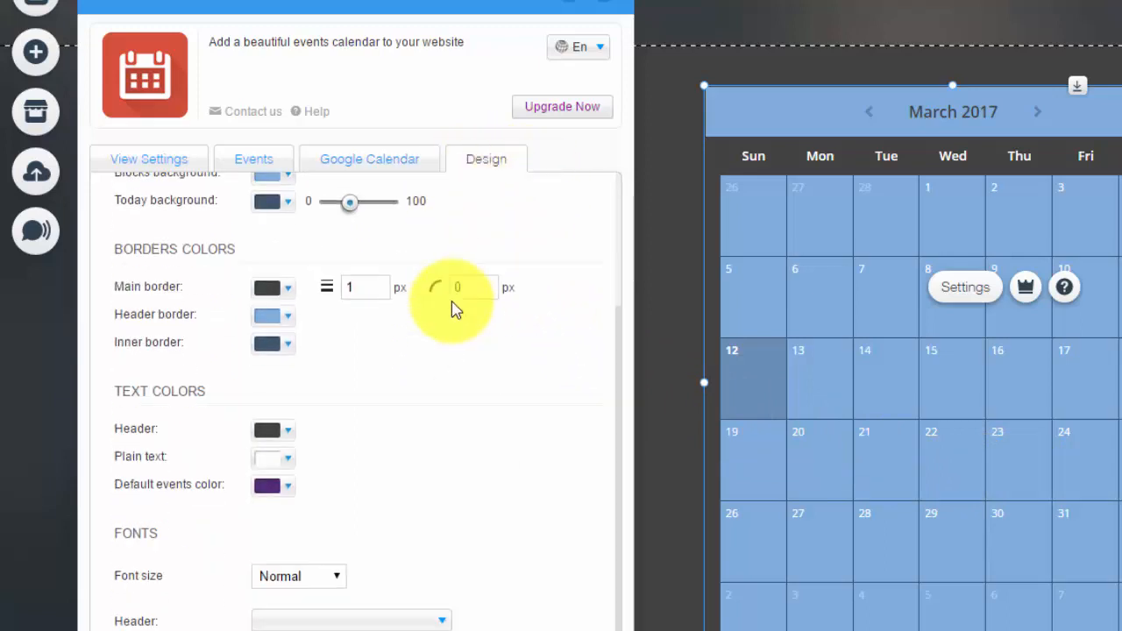
scroll("up", 3)
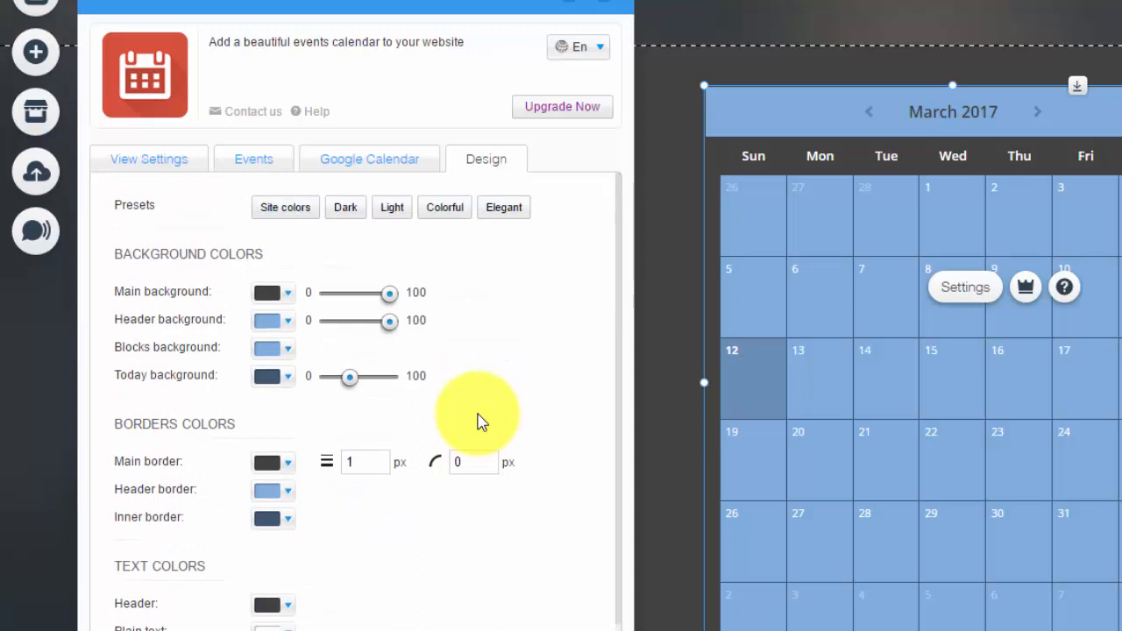
mouse_move(417, 530)
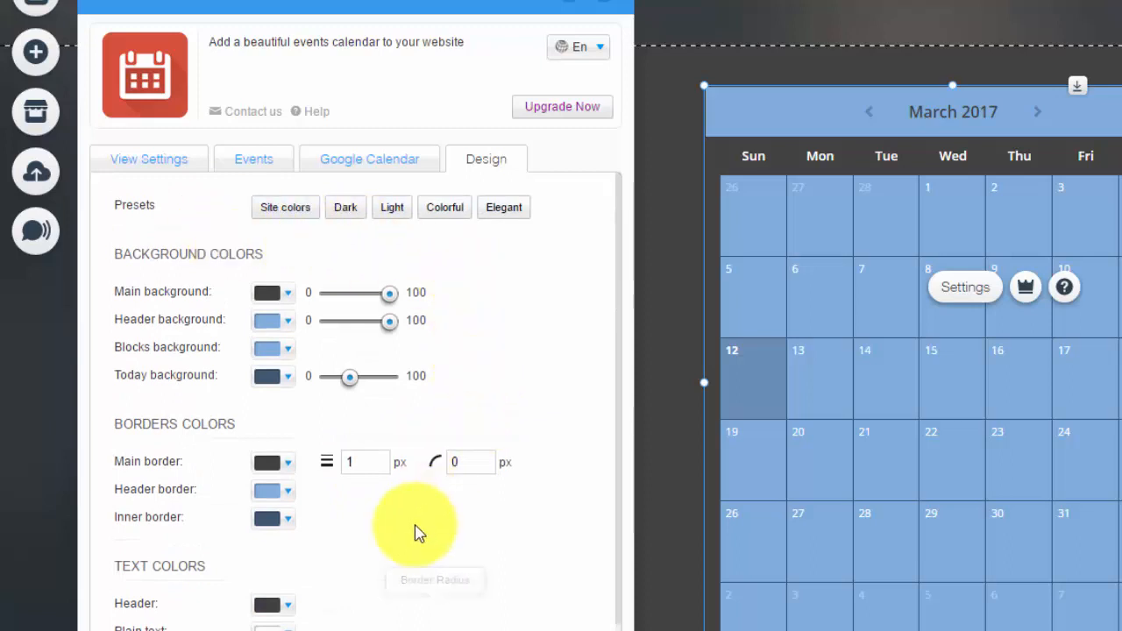
scroll("down", 3)
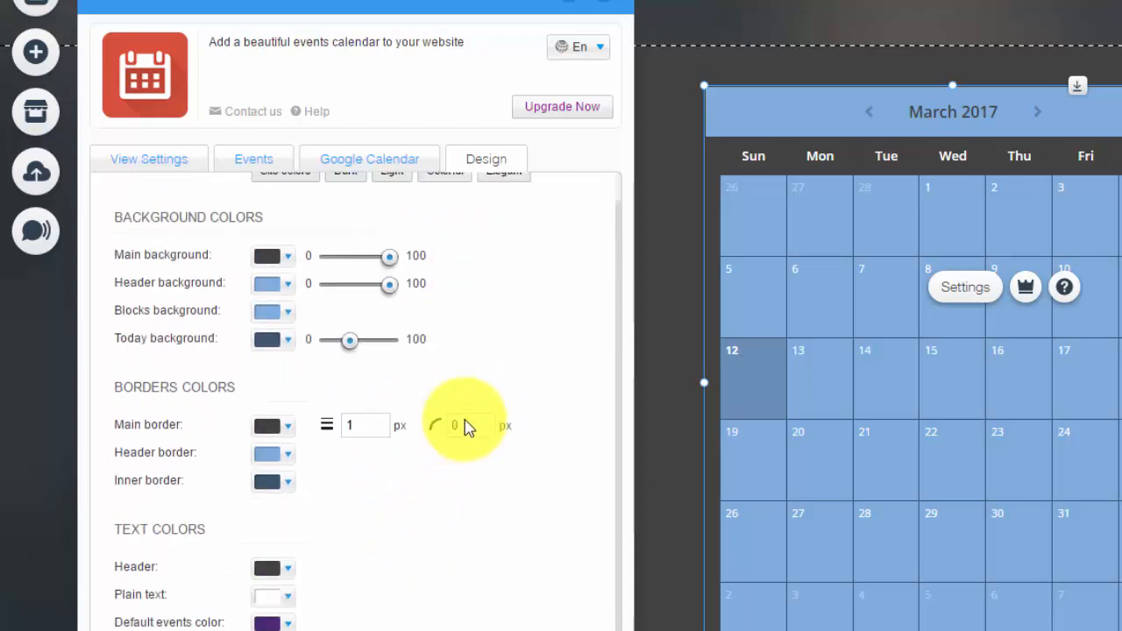
scroll("up", 3)
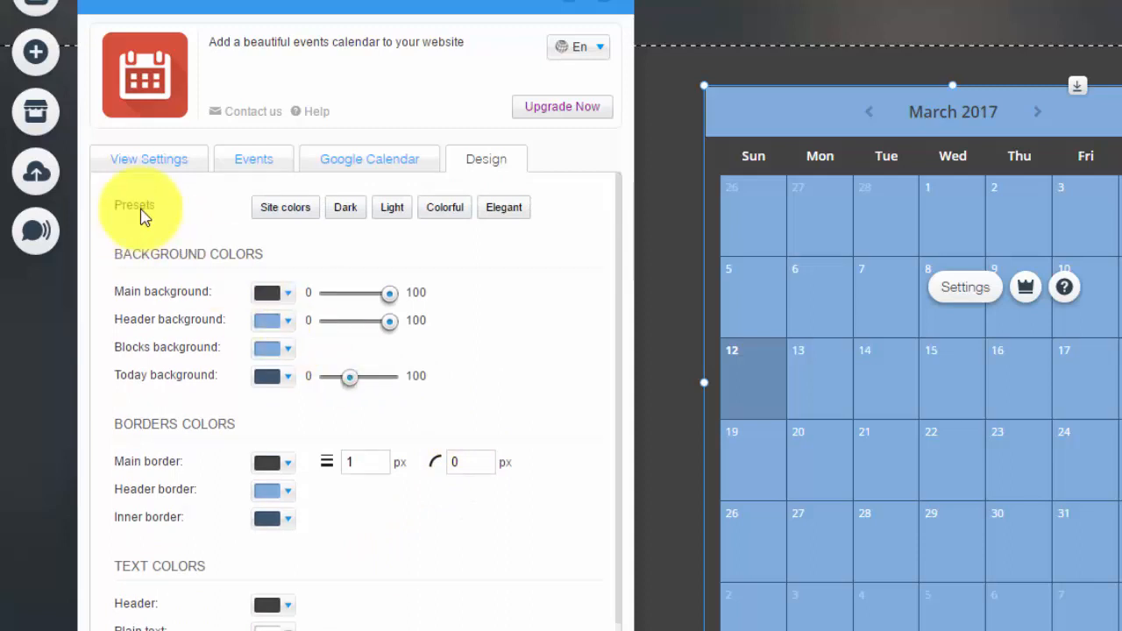
left_click(147, 158)
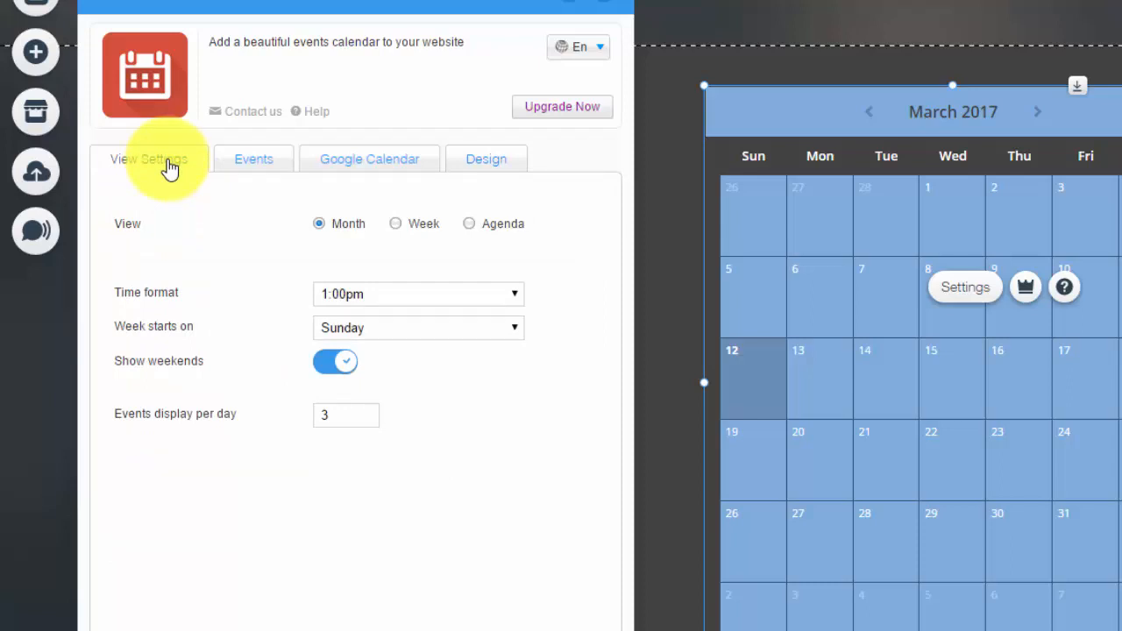
mouse_move(1068, 82)
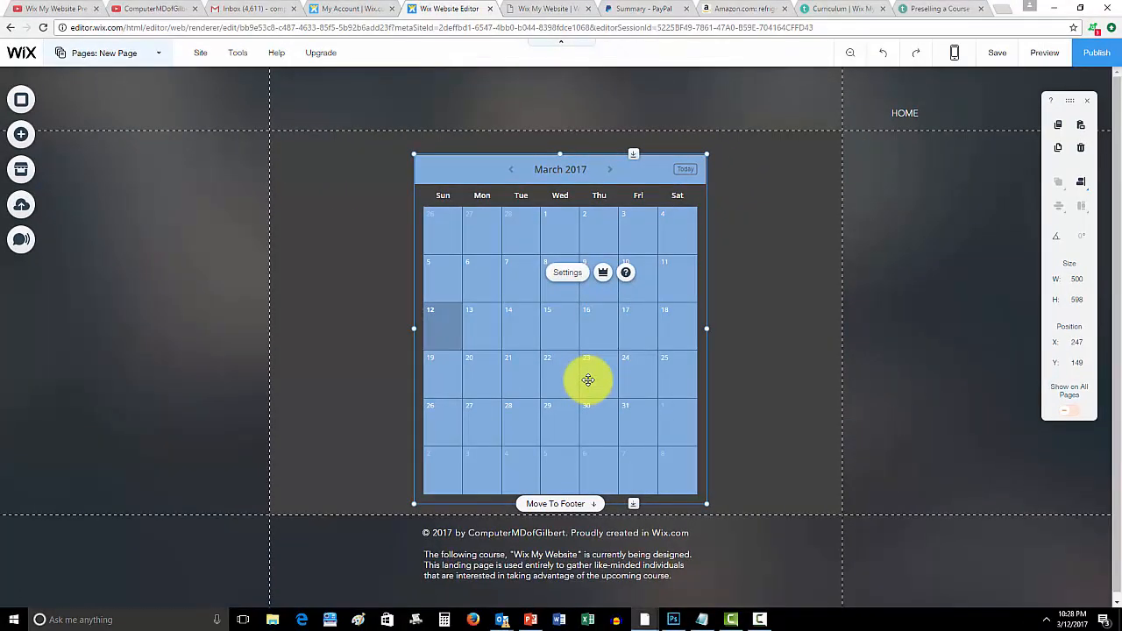
mouse_move(330, 194)
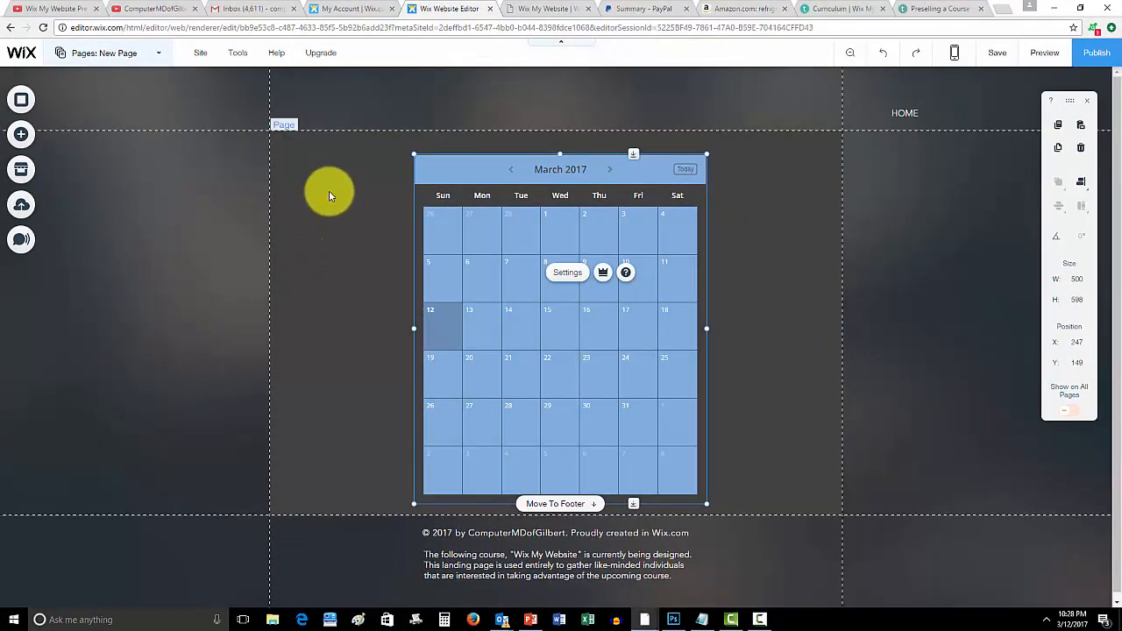
- Switch from New Page to HOME via the Pages menu and close the panel
left_click(105, 52)
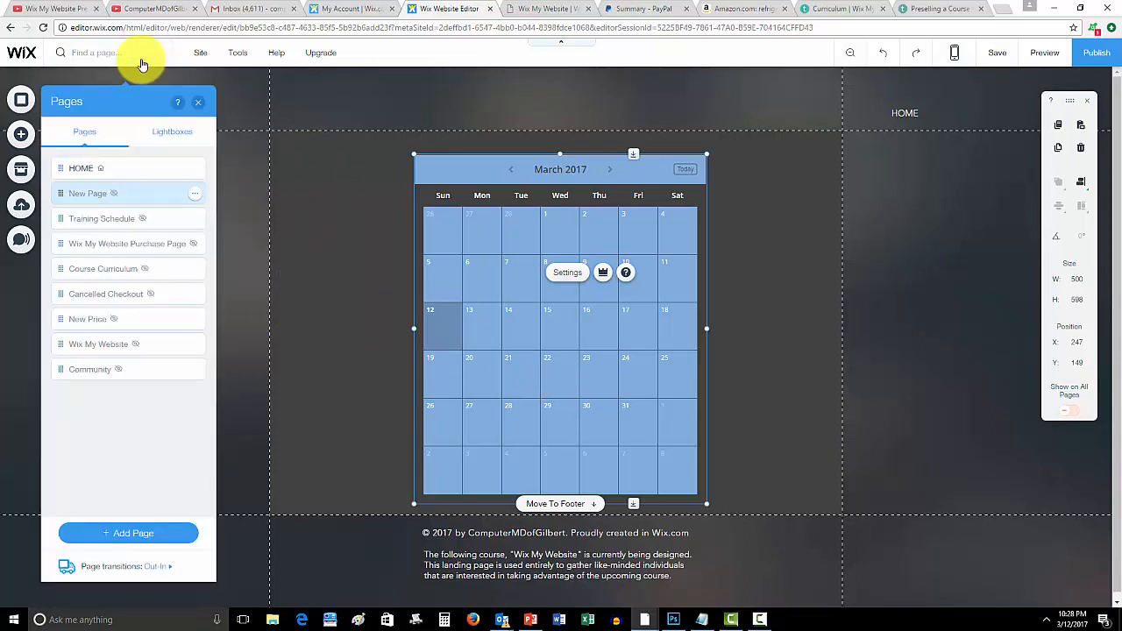
left_click(80, 169)
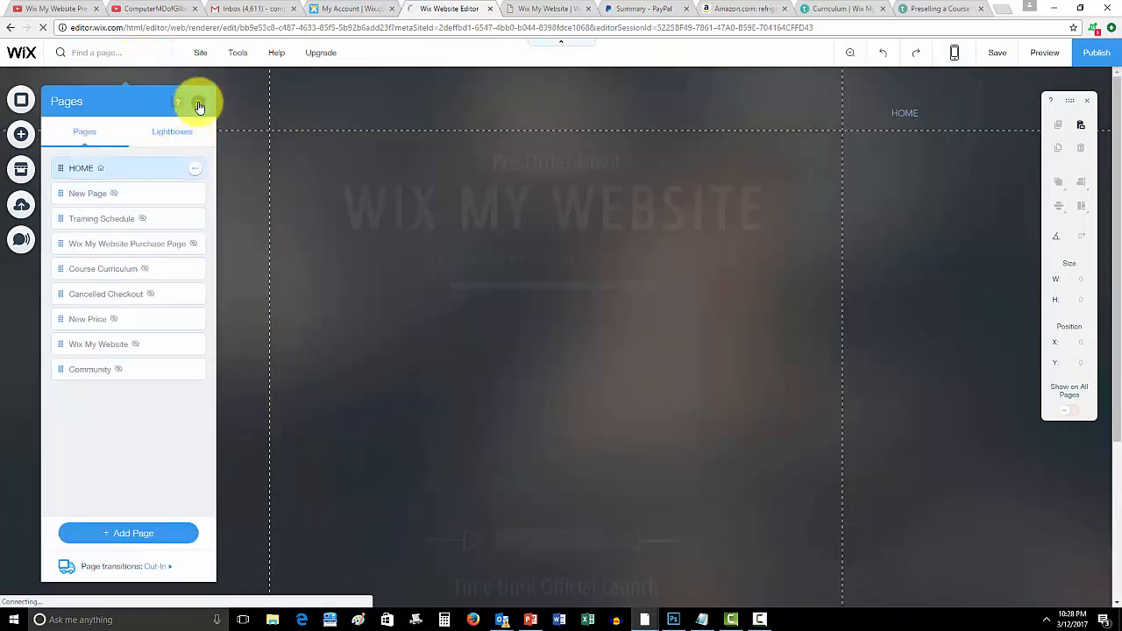
left_click(196, 102)
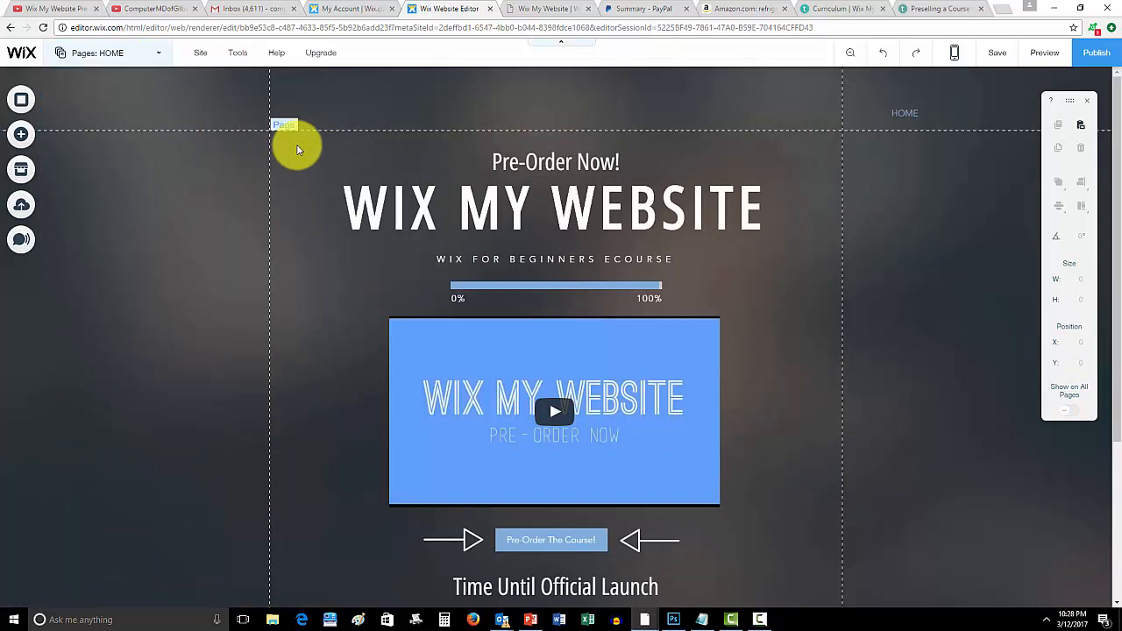
mouse_move(833, 256)
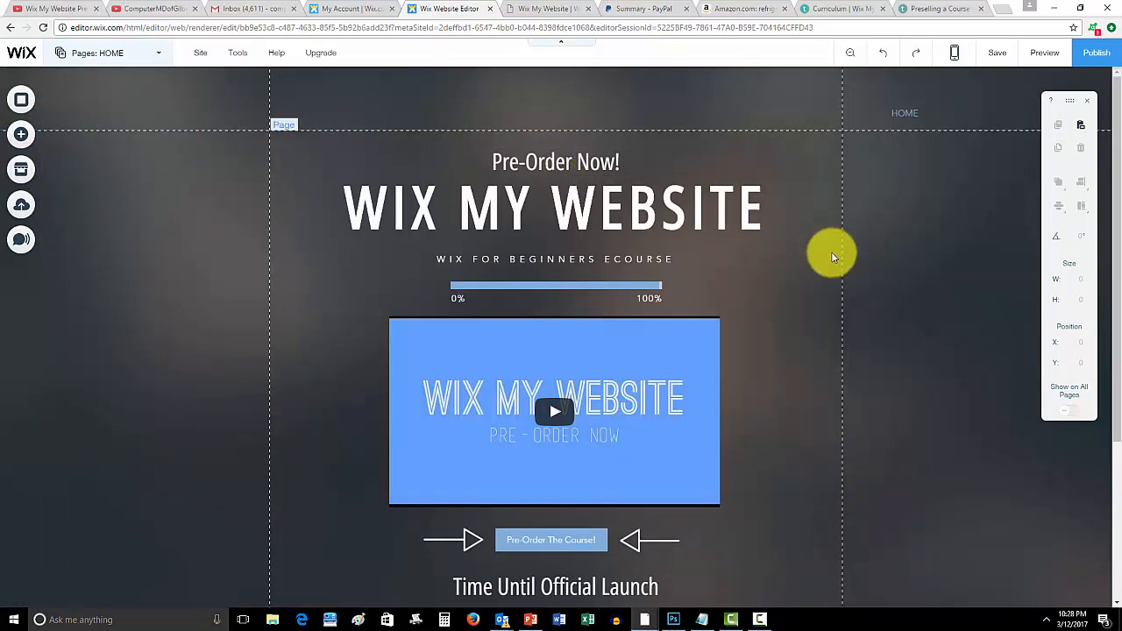
left_click(554, 207)
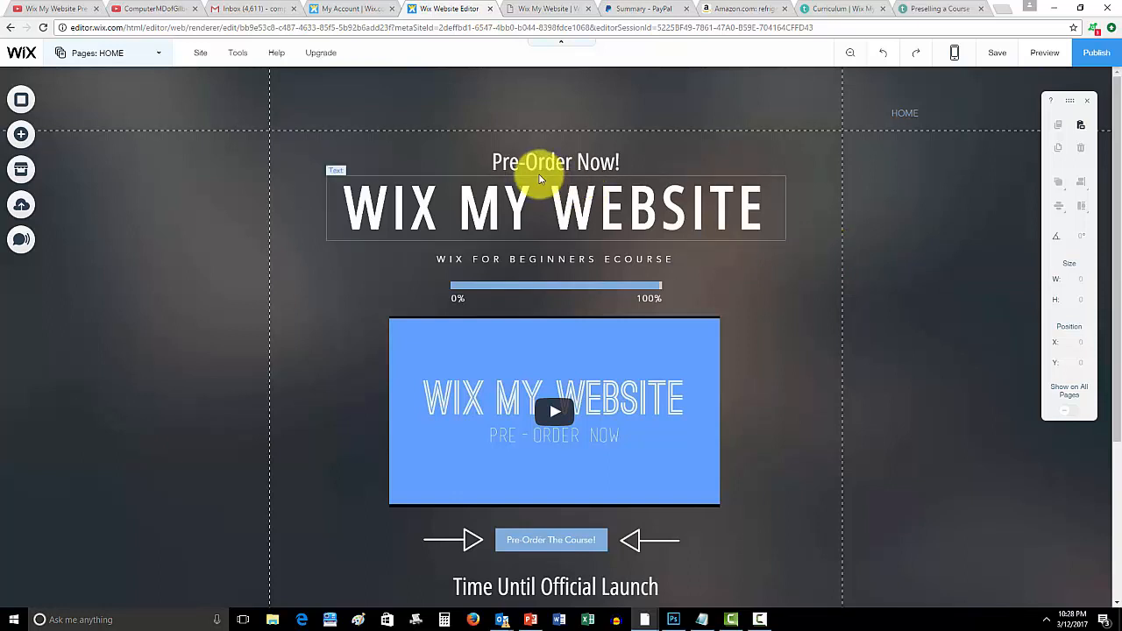
left_click(551, 540)
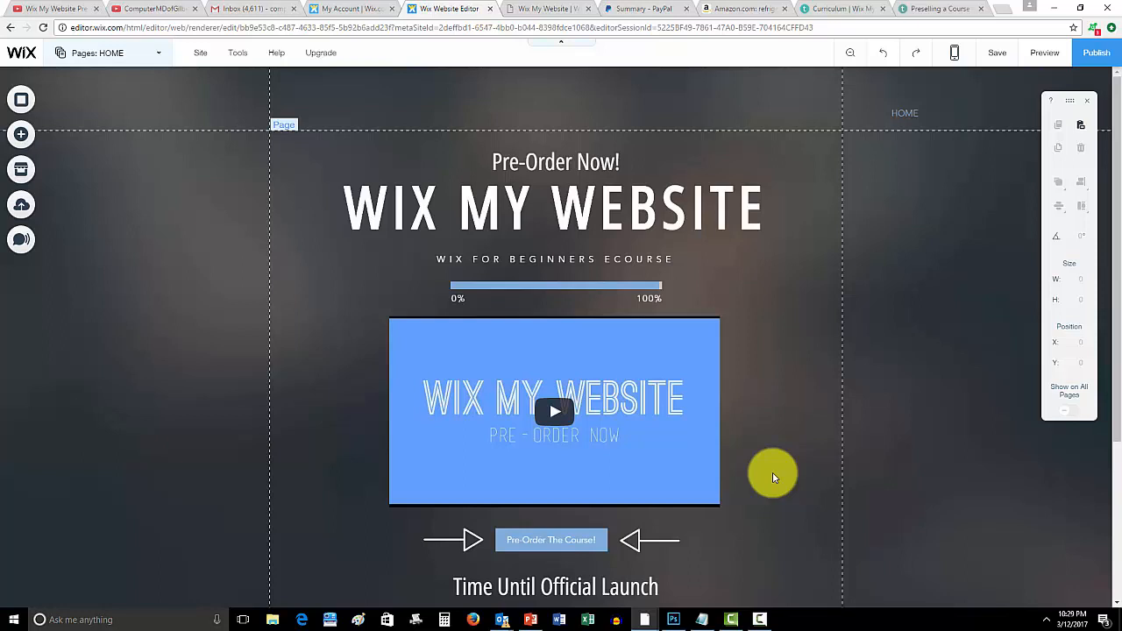
mouse_move(745, 319)
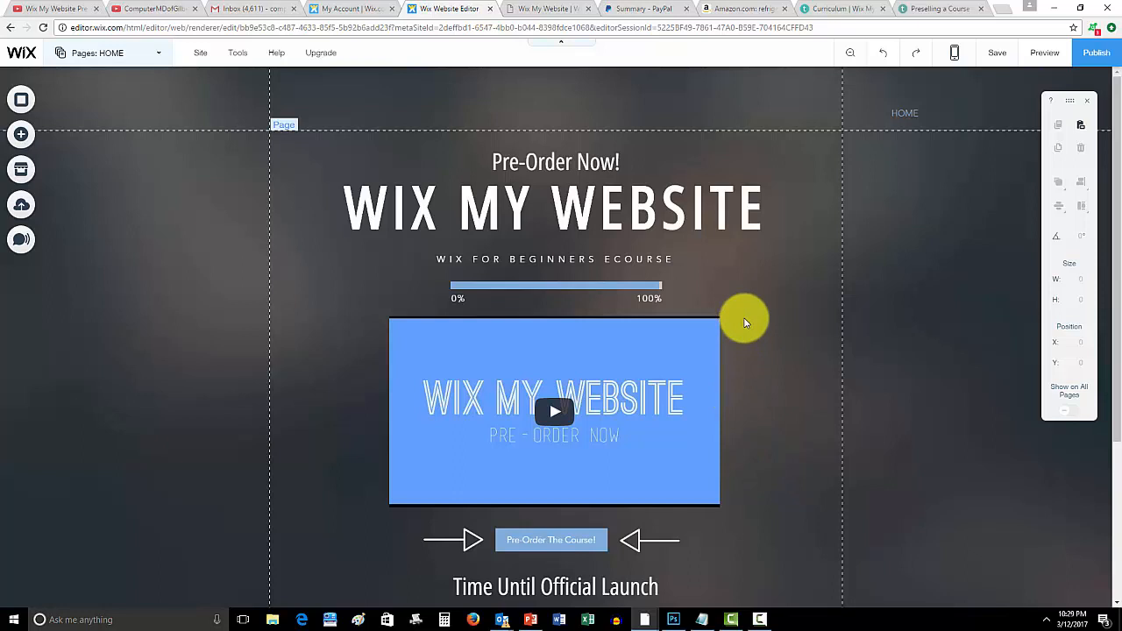